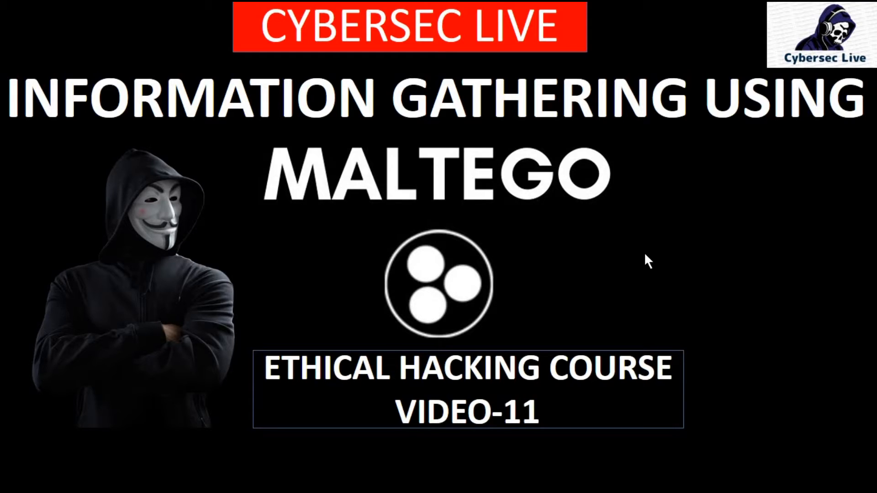
Step: Advance through the Maltego slideshow to its final slide using the right-click slideshow menu
right_click(648, 260)
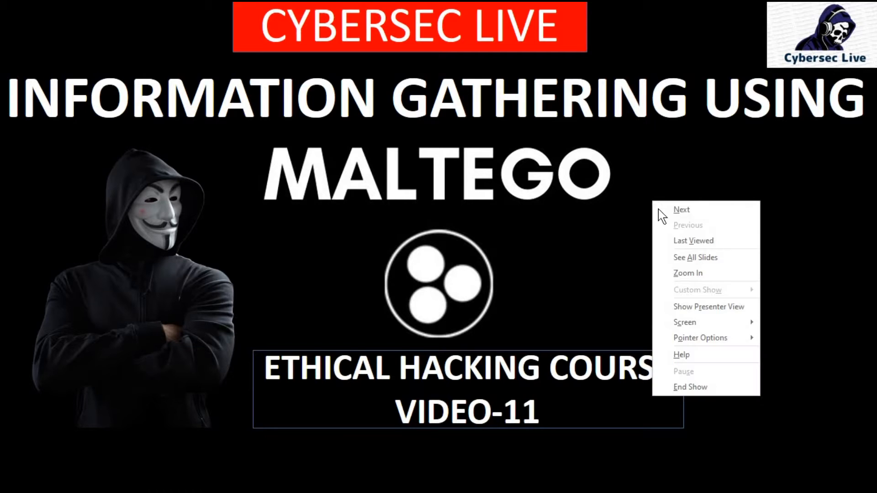
click(681, 209)
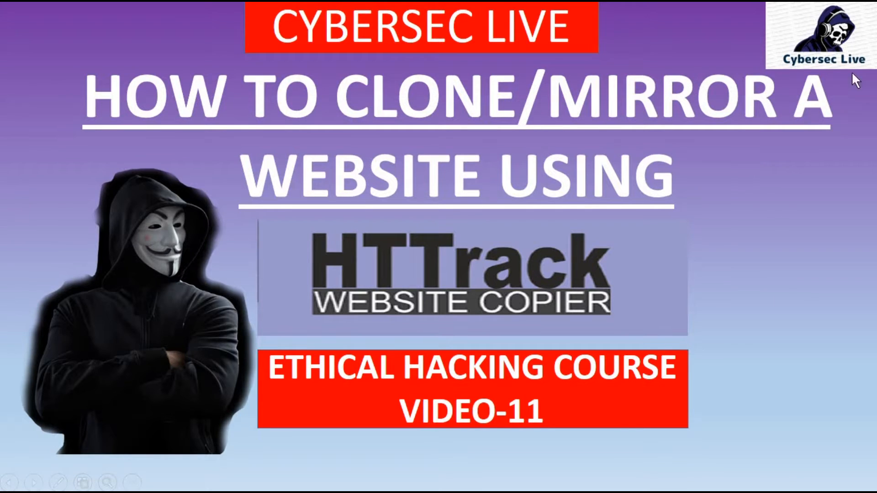
right_click(660, 115)
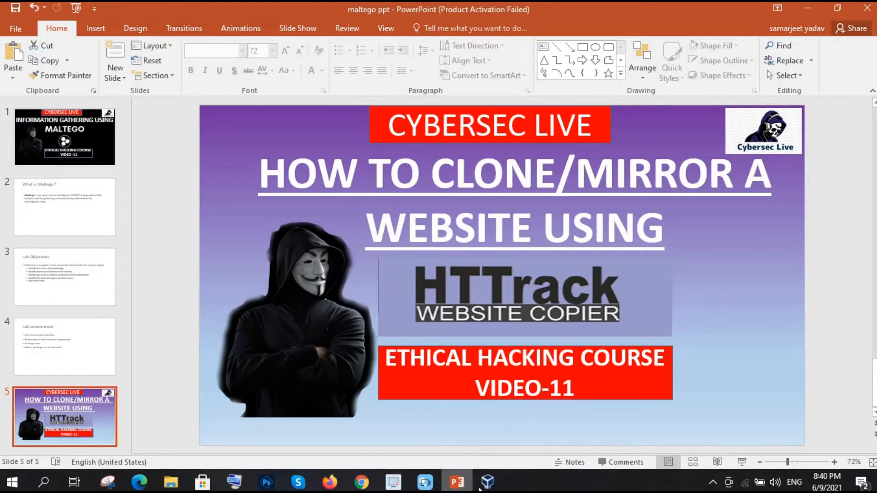
Step: Start the Kali Linux VM from the VirtualBox manager and maximize its window
click(488, 482)
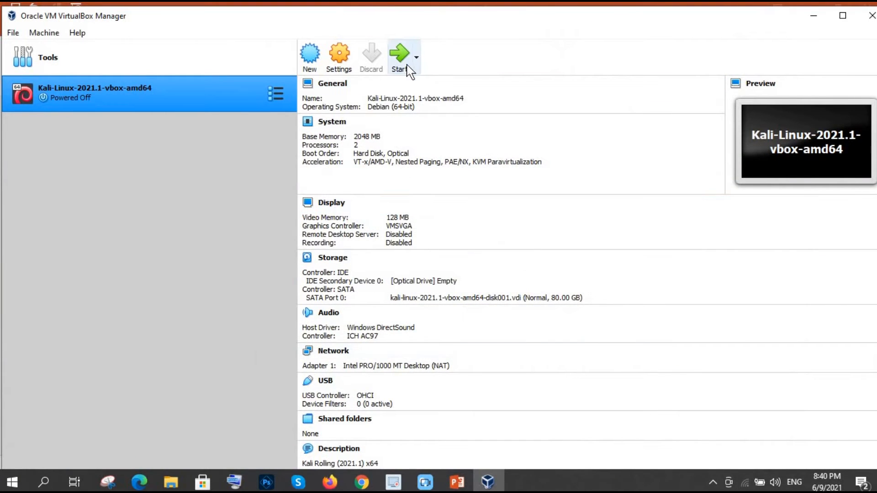
click(399, 53)
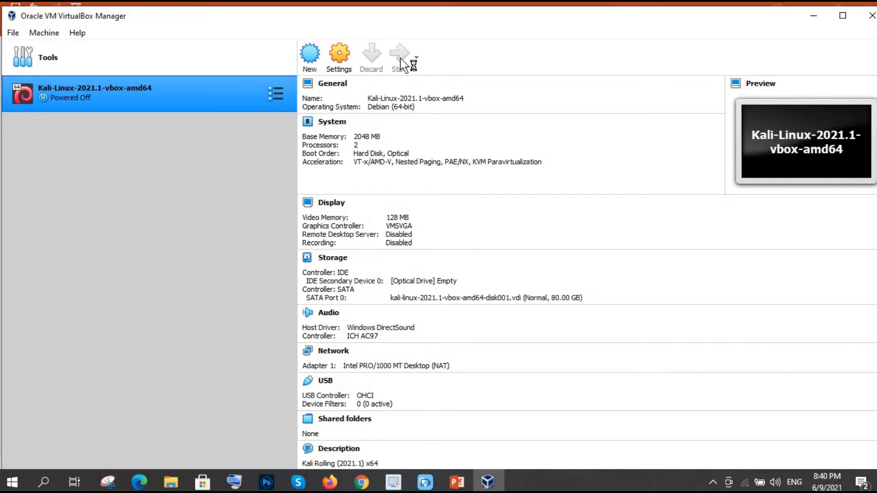
click(398, 56)
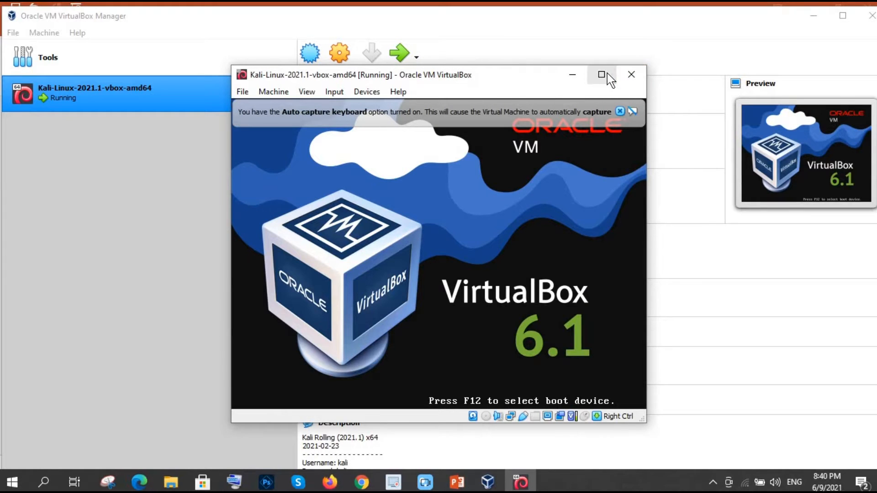
click(600, 74)
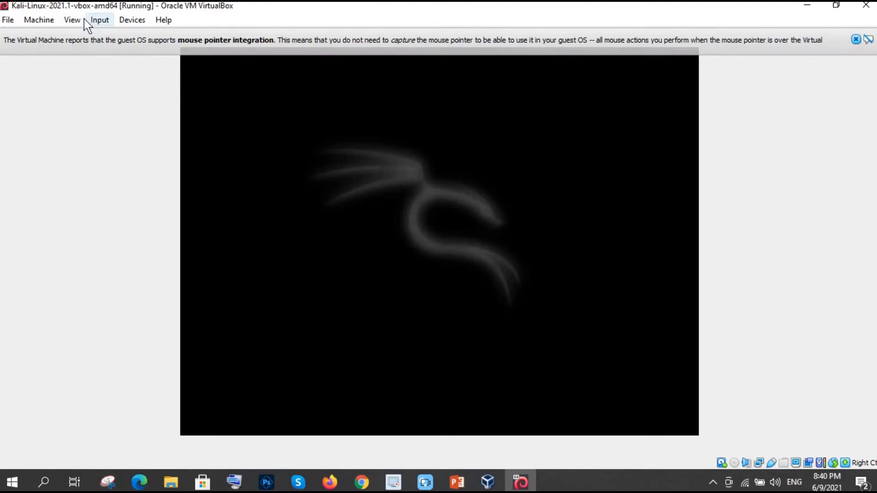
click(71, 19)
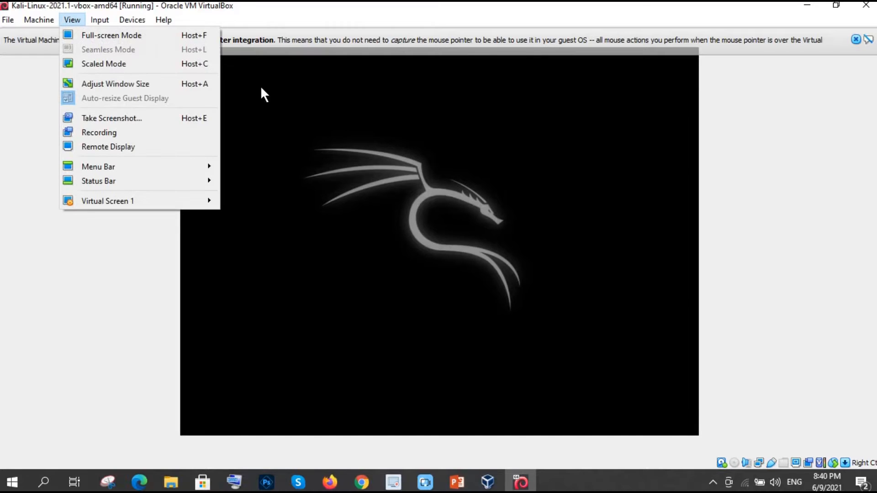
mouse_move(110, 35)
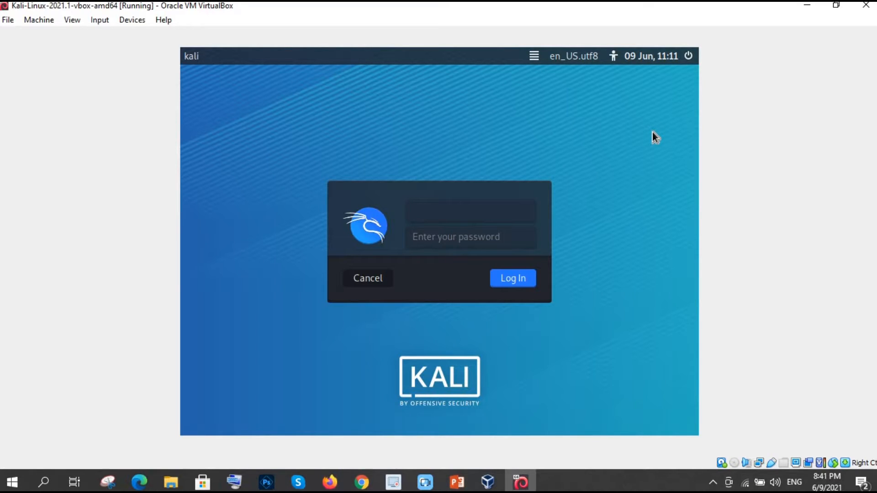
Step: Log in to Kali Linux with the username kali
text(kali)
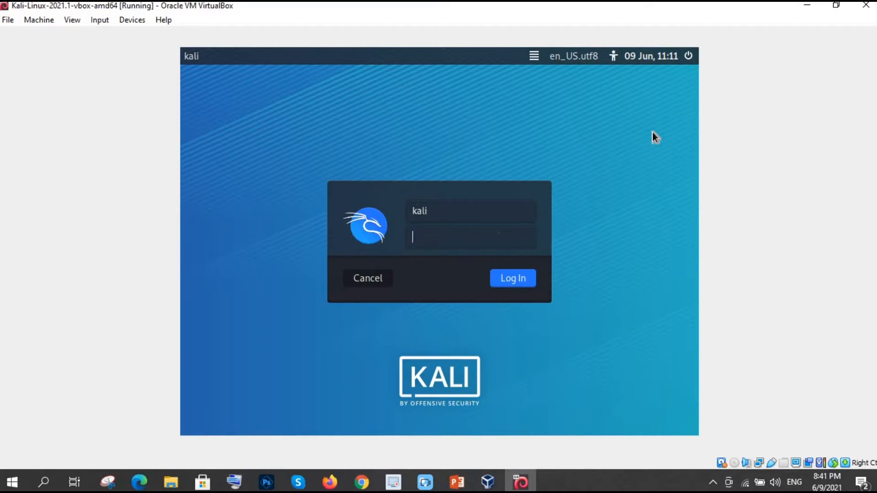
click(511, 278)
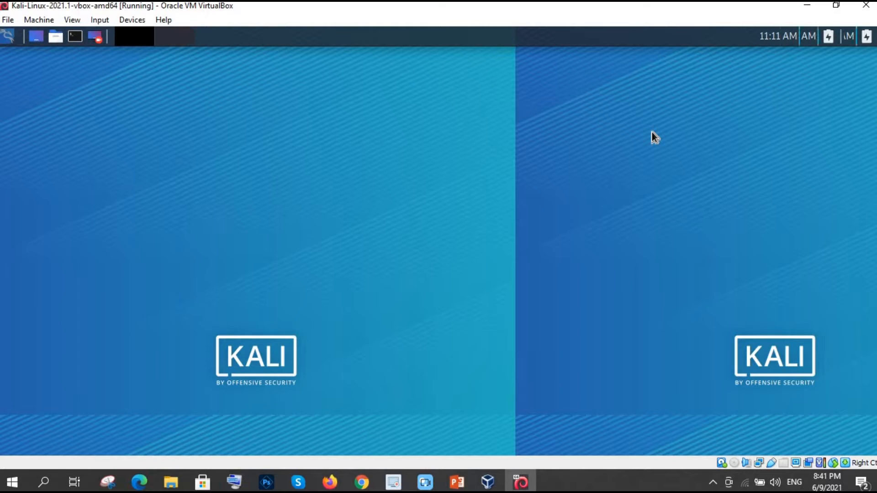
mouse_move(347, 130)
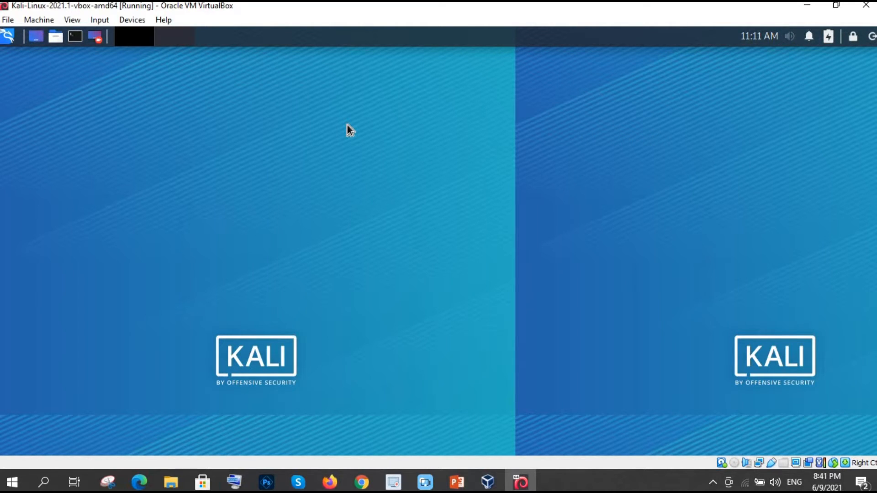
mouse_move(247, 287)
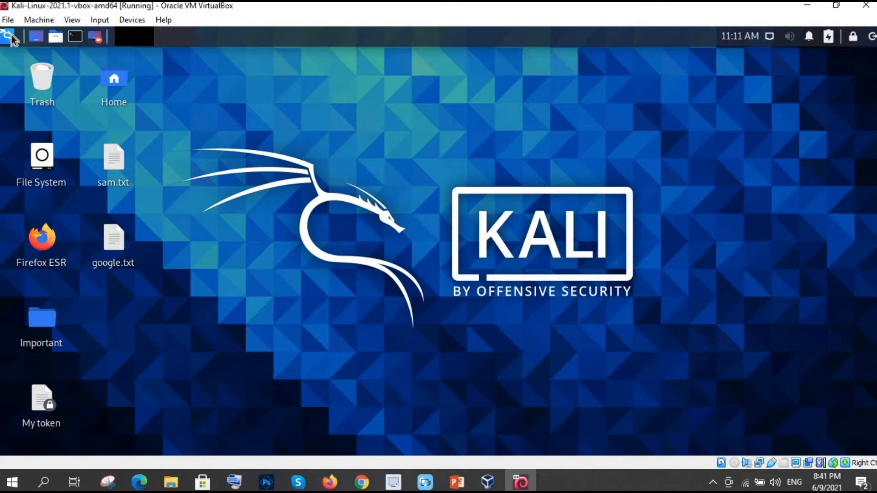
Step: Search the Kali applications menu for 'mal' to find Maltego
click(7, 36)
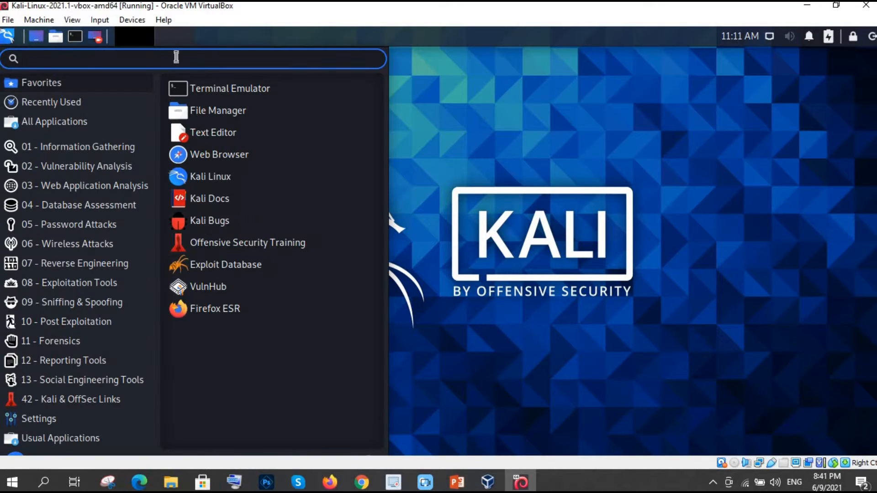
text(mal)
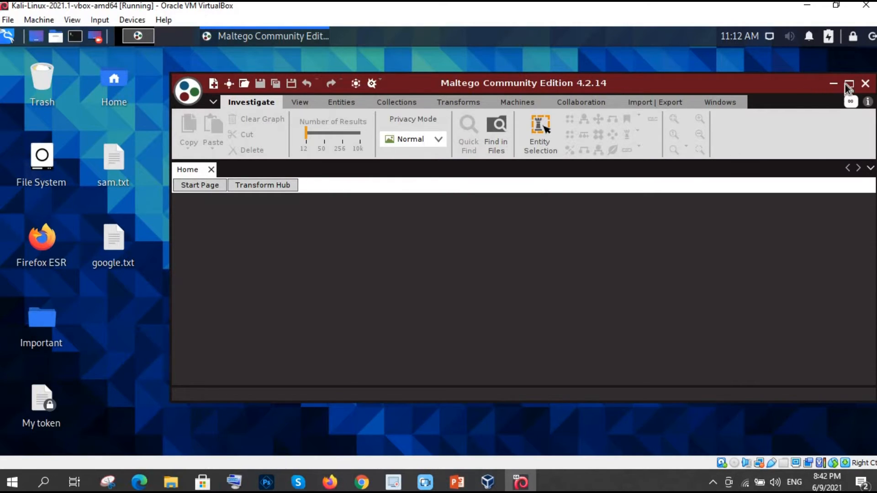
Step: Maximize Maltego, create a New Graph, then minimize the Maltego window
click(851, 83)
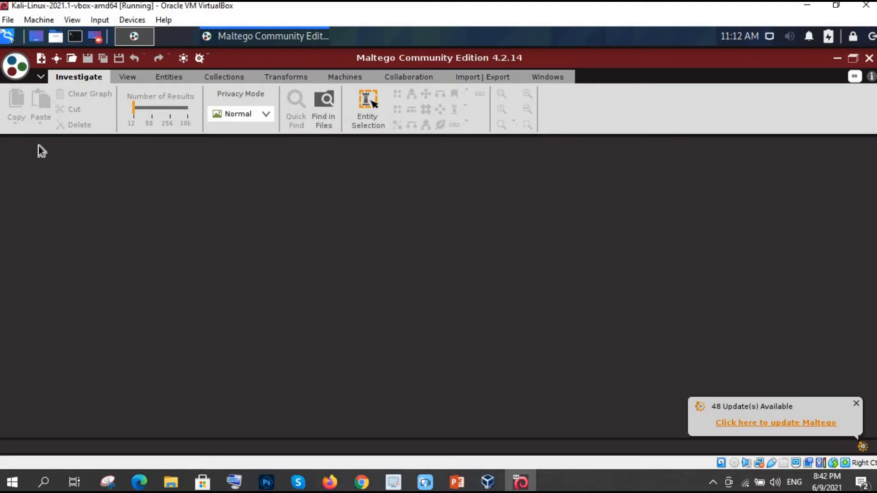
mouse_move(191, 213)
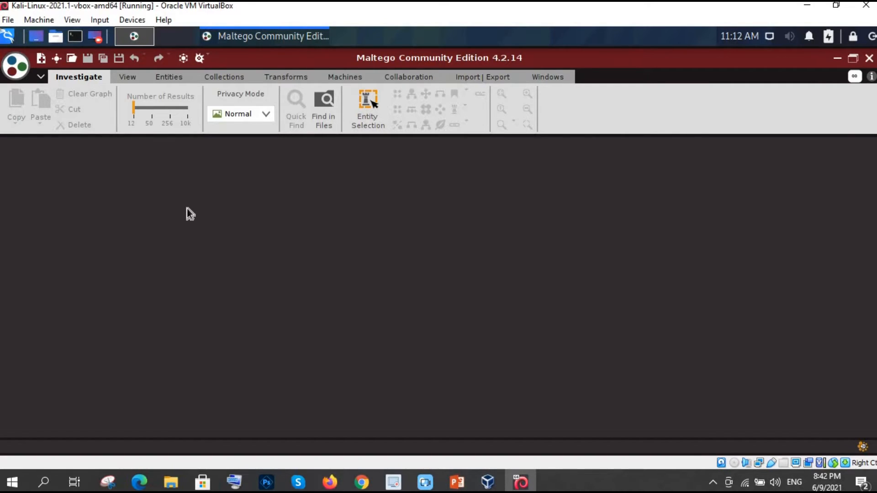
mouse_move(381, 51)
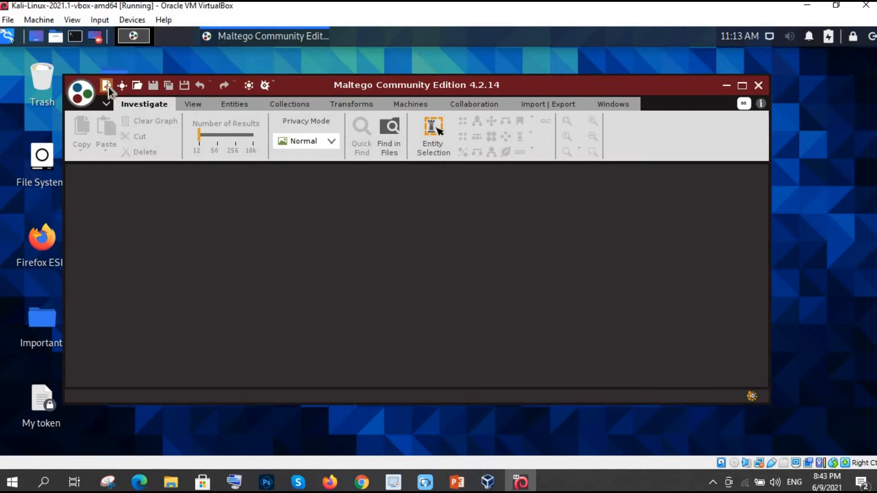
mouse_move(107, 85)
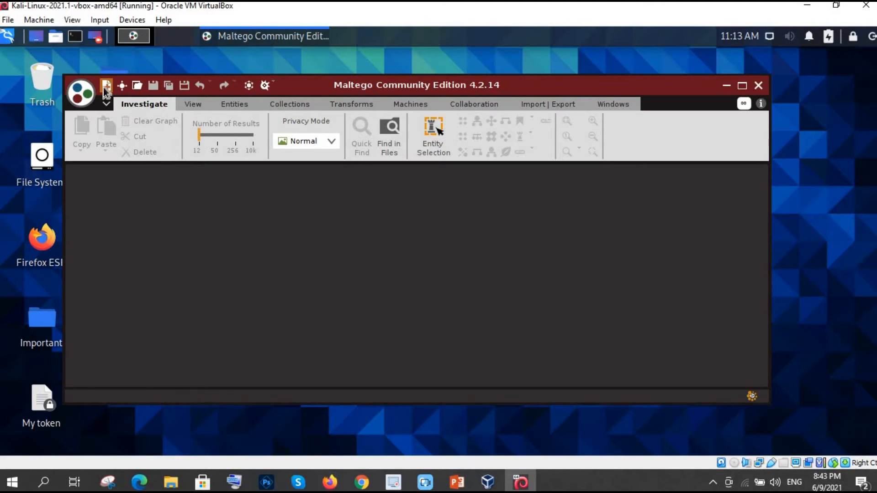
mouse_move(106, 85)
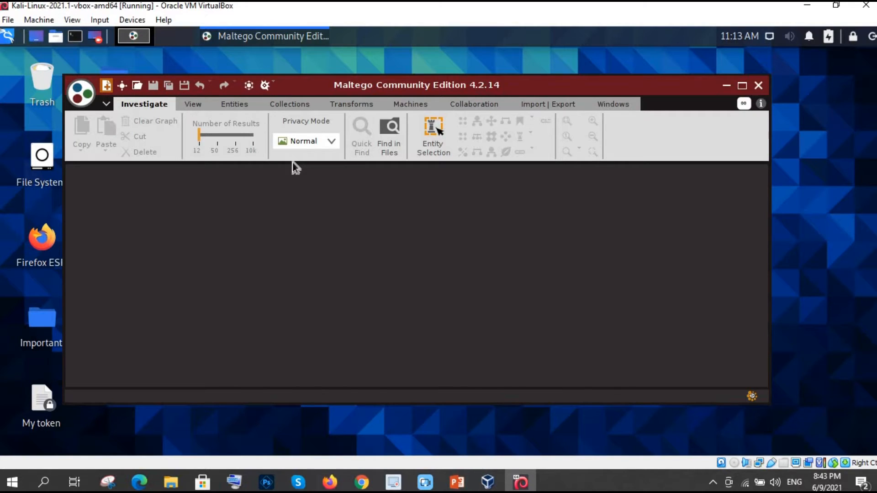
mouse_move(297, 209)
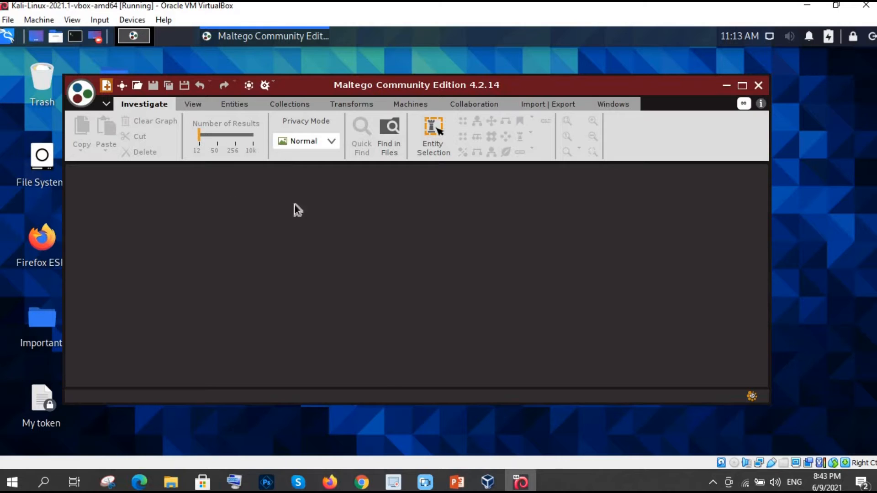
mouse_move(324, 220)
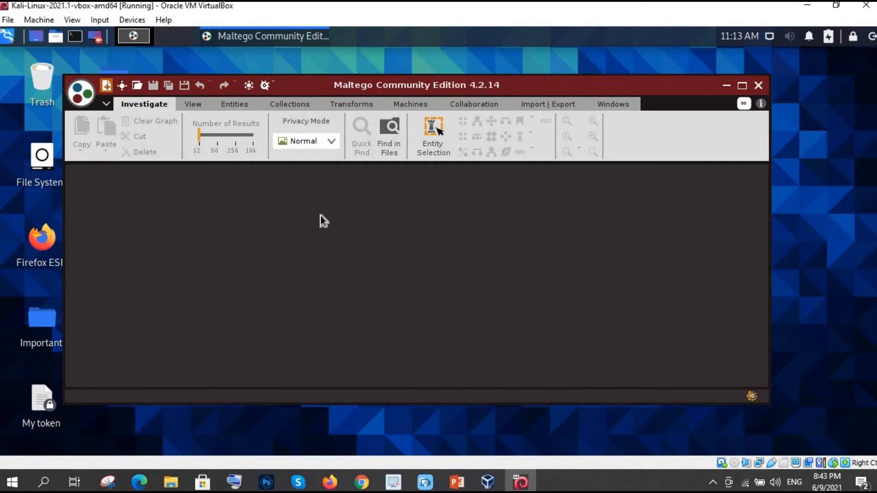
mouse_move(385, 209)
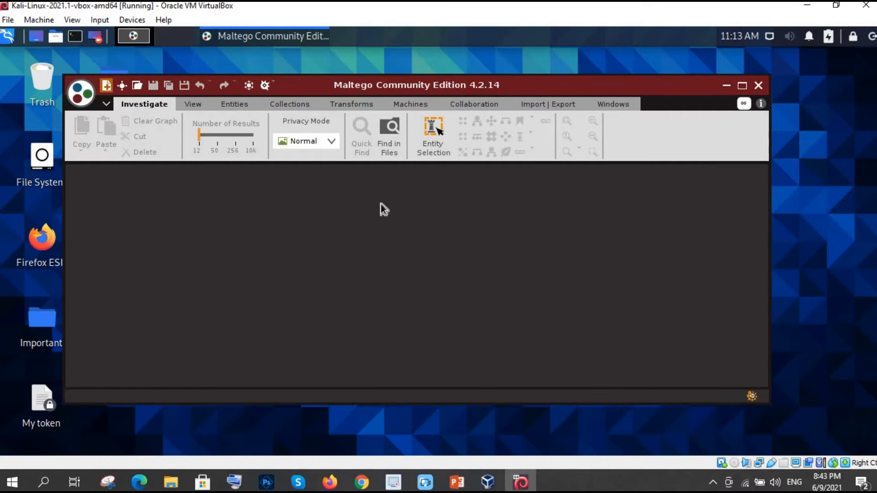
click(105, 85)
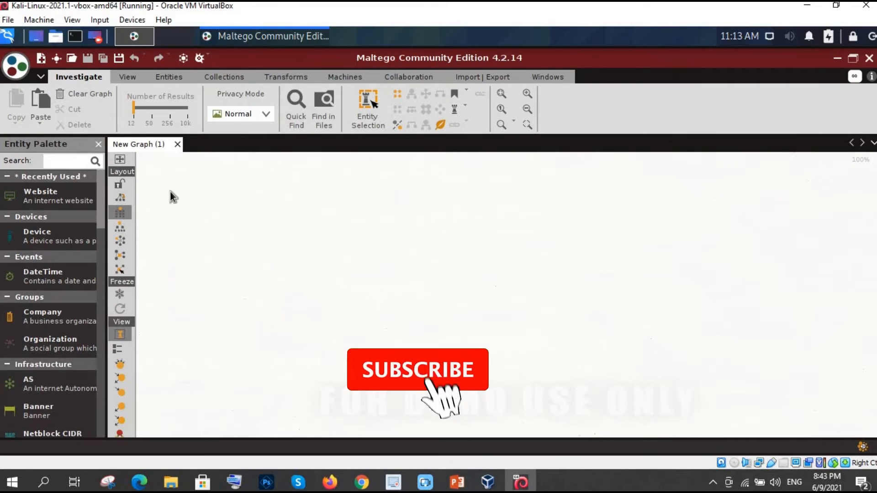
click(417, 370)
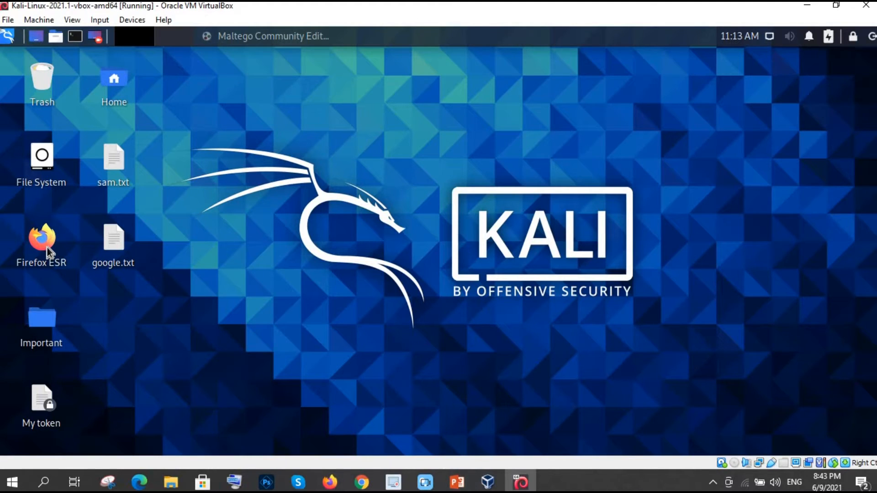
double_click(40, 240)
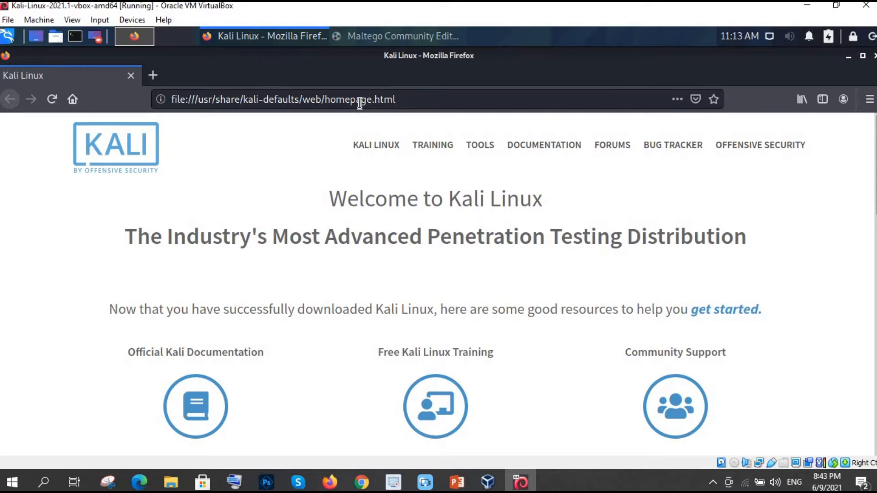
click(358, 99)
text(https://www.google.com)
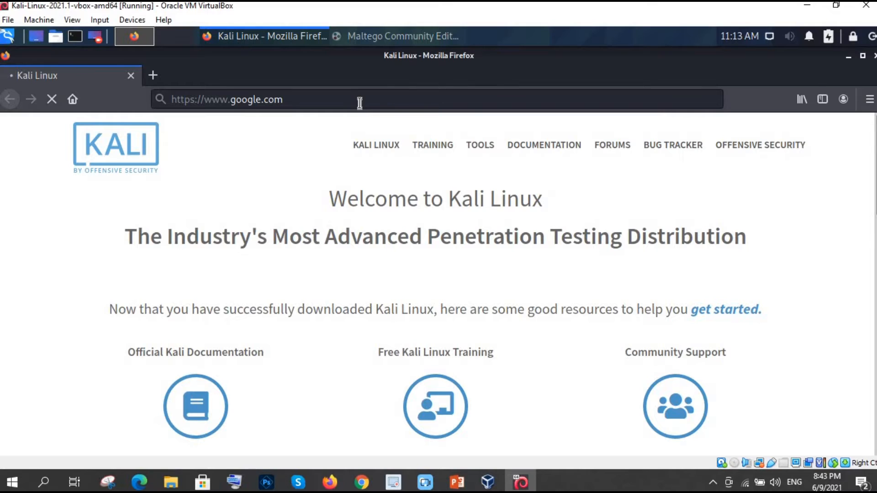
mouse_move(105, 192)
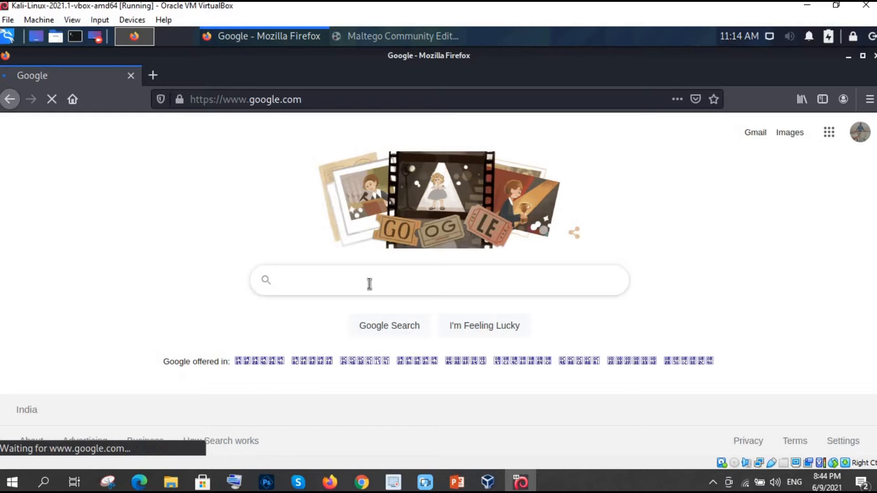
text(certified)
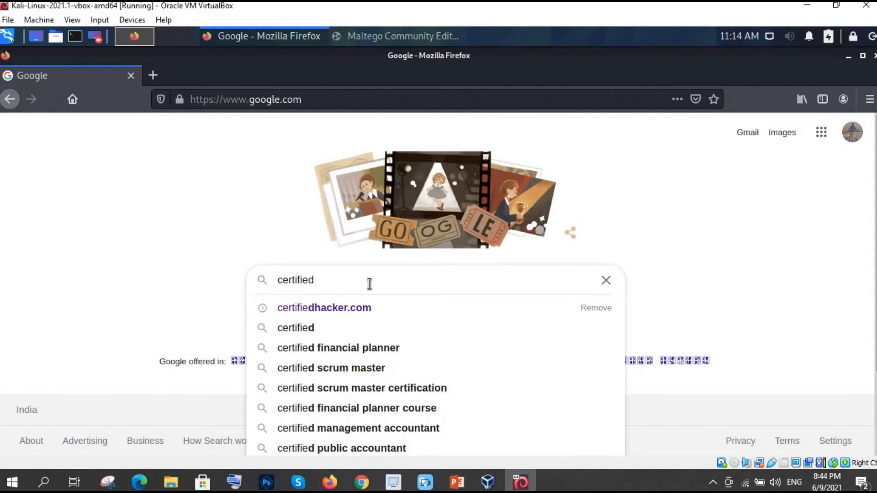
click(323, 307)
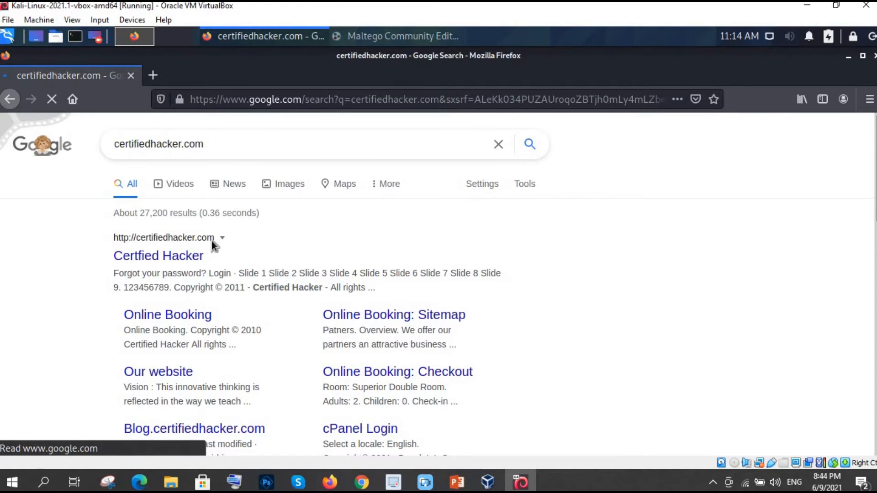
drag(156, 237, 215, 237)
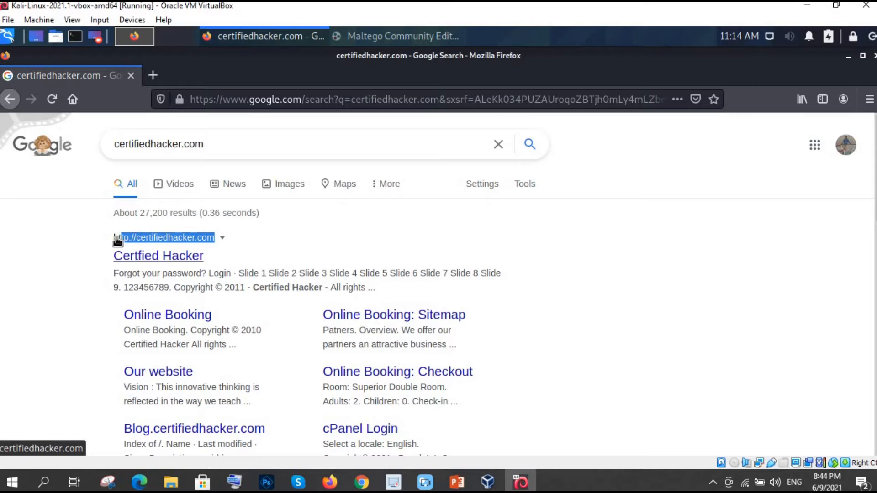
mouse_move(333, 227)
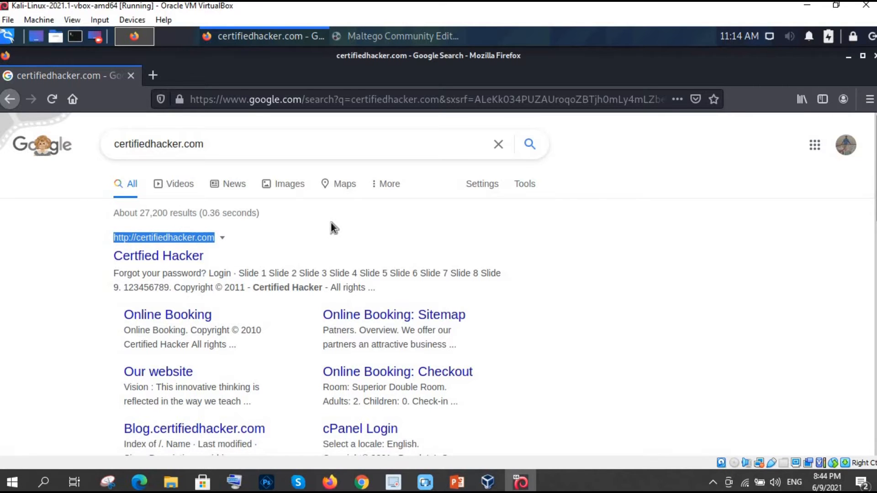
click(158, 255)
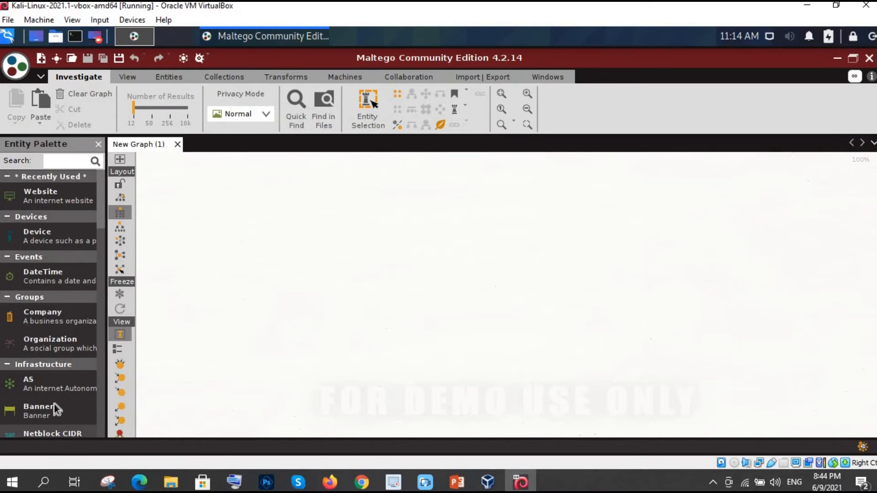
scroll(down, 3)
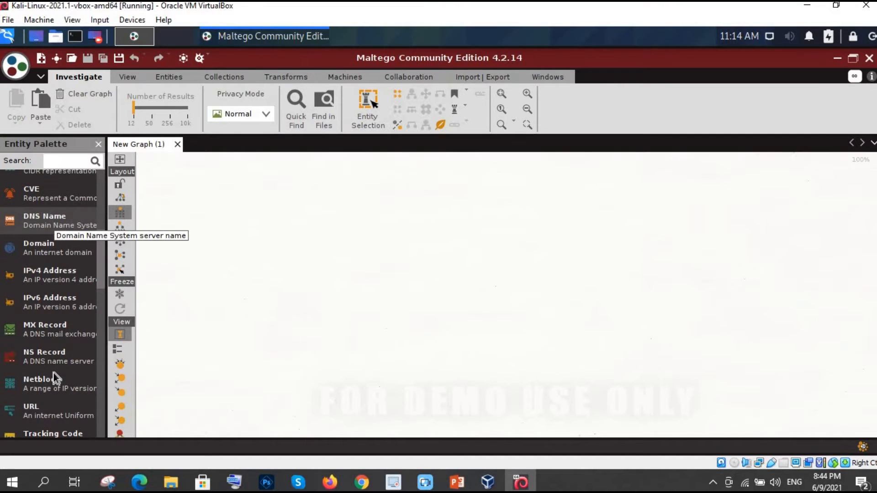
scroll(down, 3)
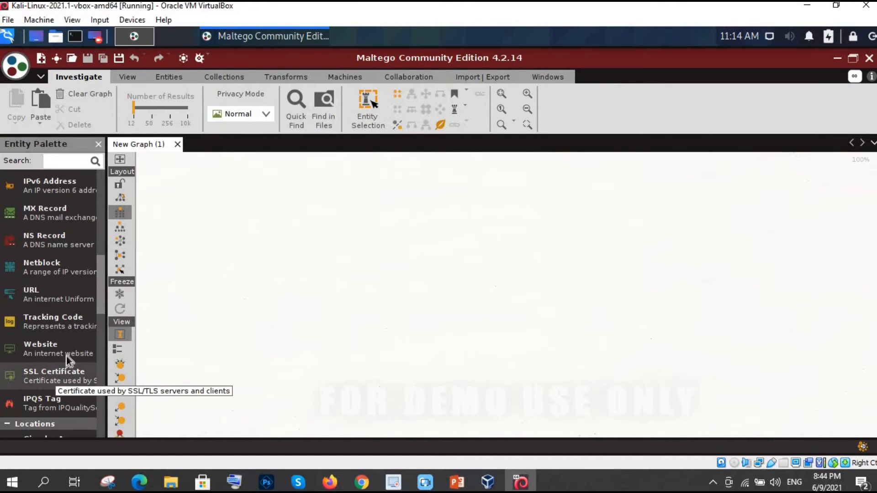
mouse_move(40, 344)
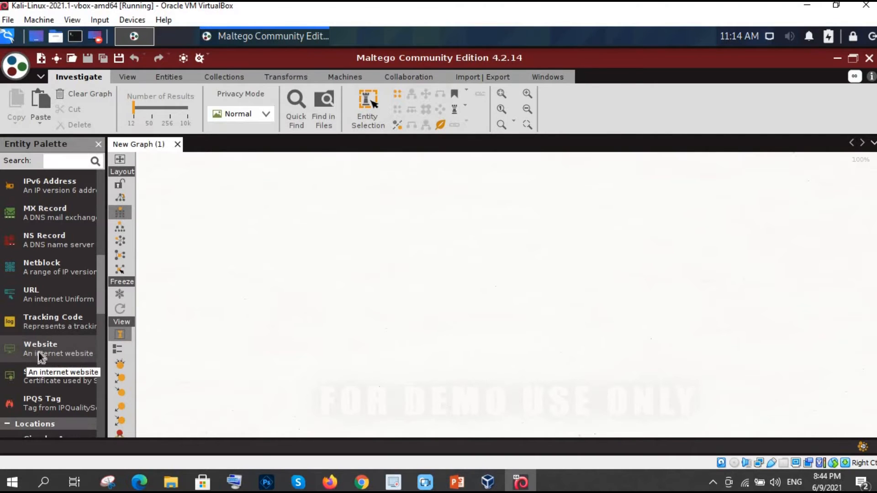
mouse_move(30, 355)
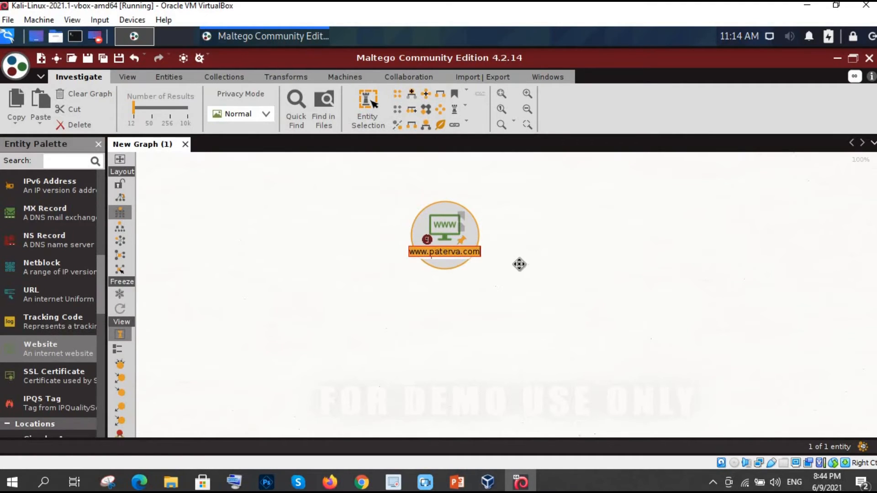
text(http://certifiedhacker.com)
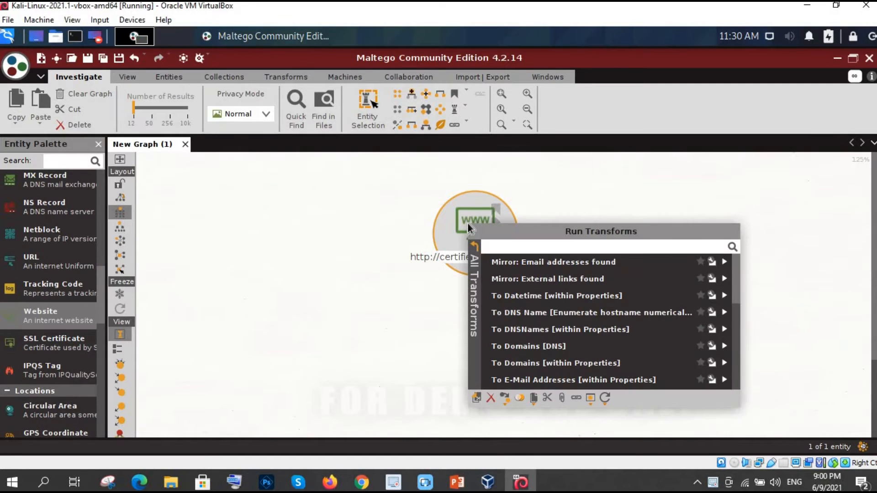
mouse_move(578, 330)
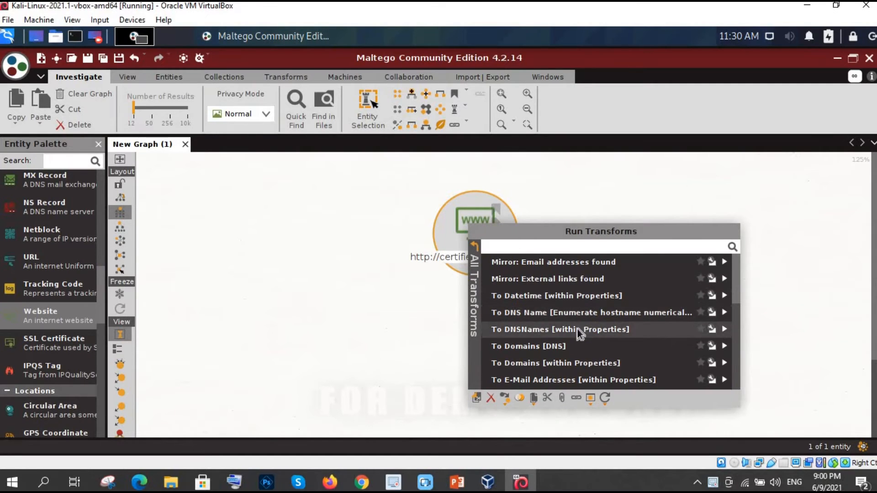
mouse_move(551, 351)
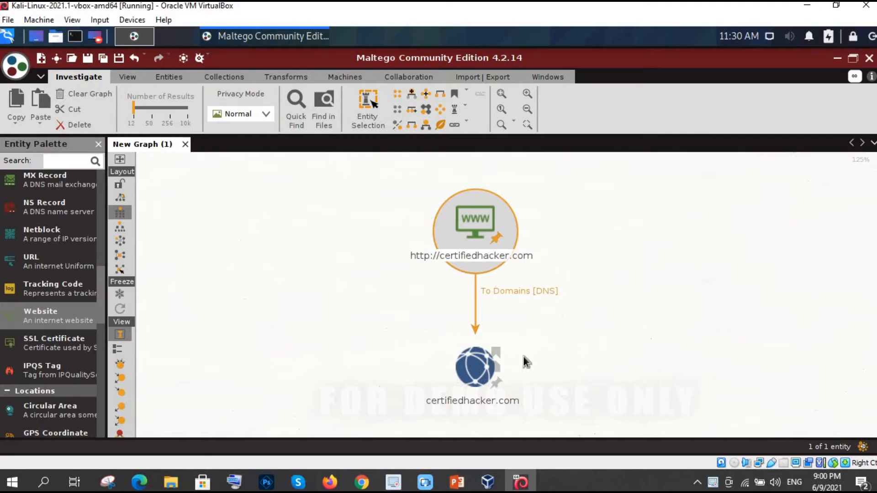
mouse_move(529, 384)
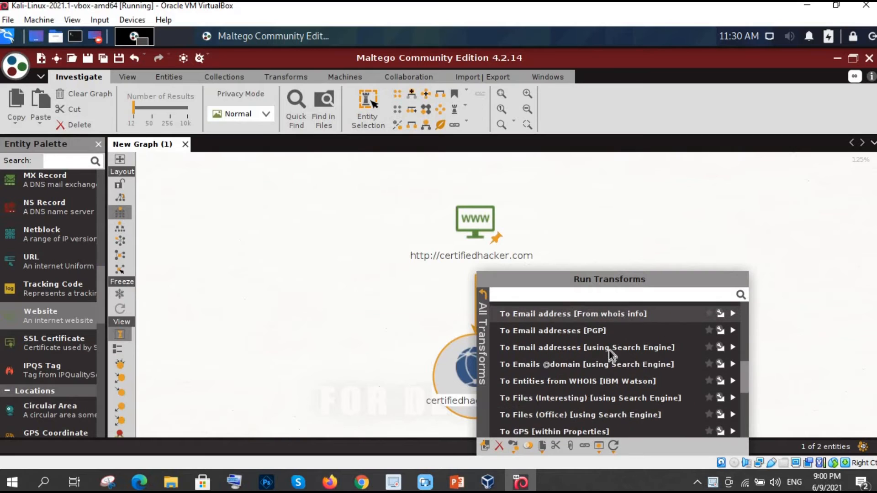
Step: Run To DNS Name [Using Name Schema dictionary] on the certifiedhacker.com domain
scroll(down, 3)
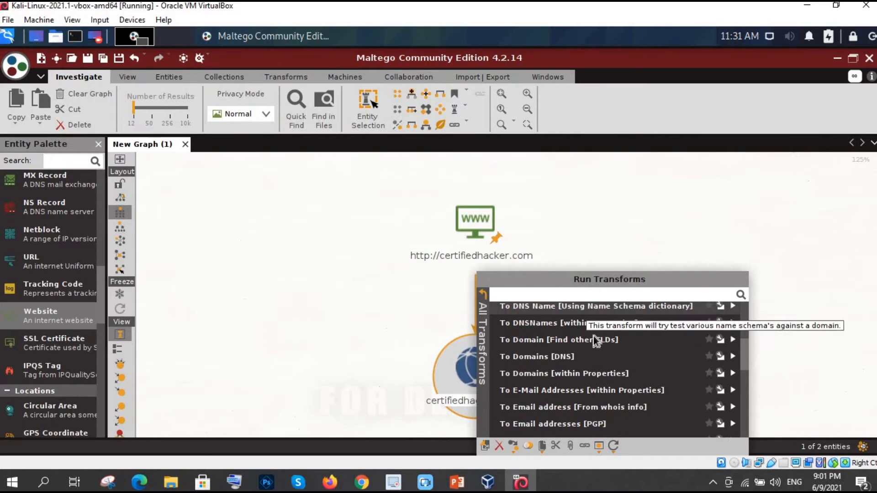
mouse_move(626, 316)
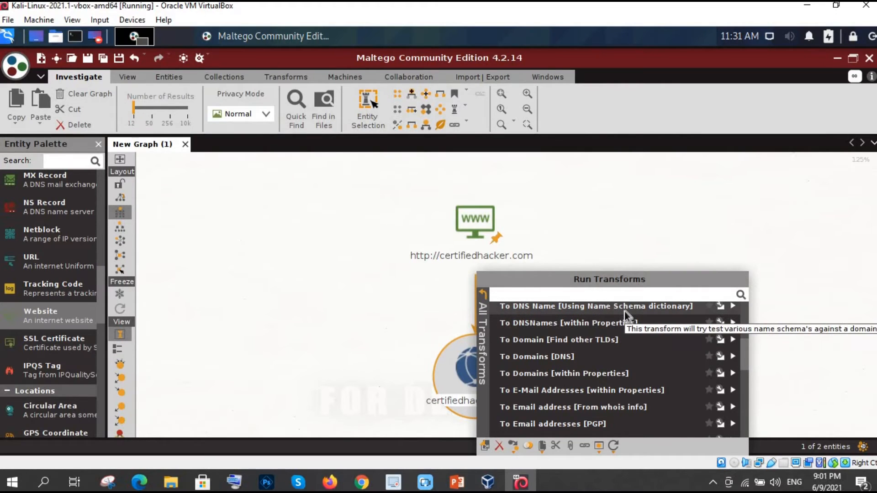
click(537, 356)
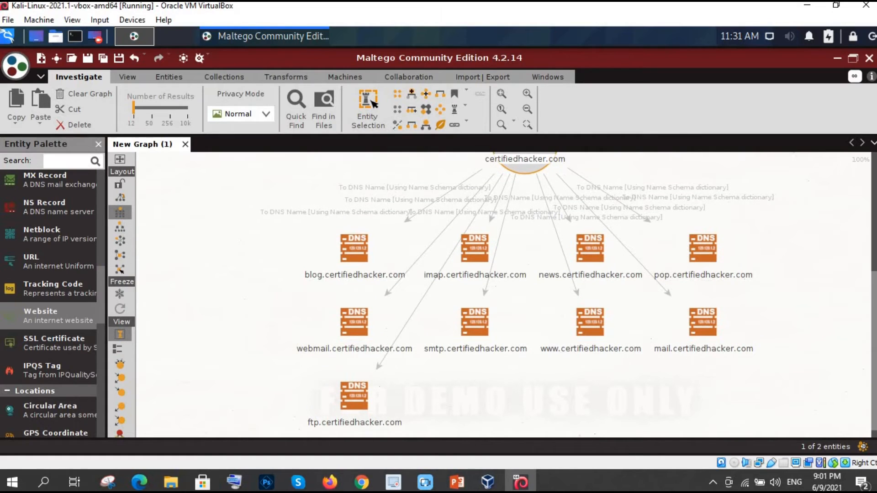
mouse_move(667, 285)
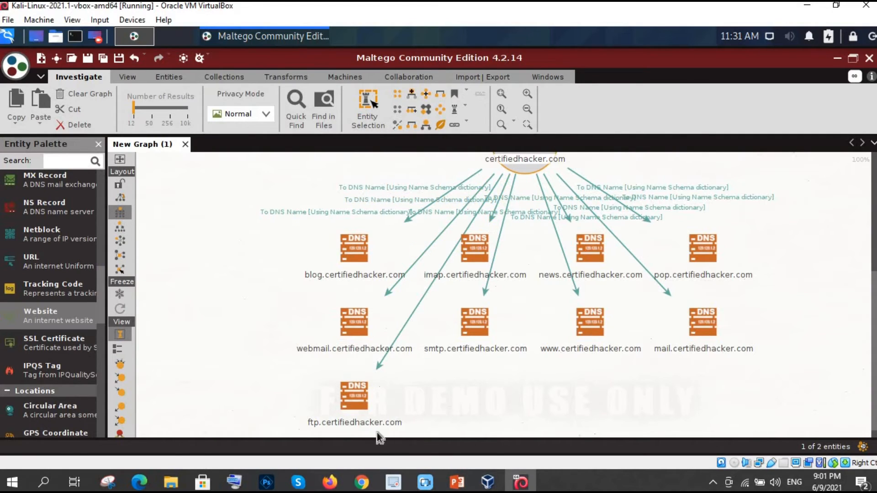
click(353, 395)
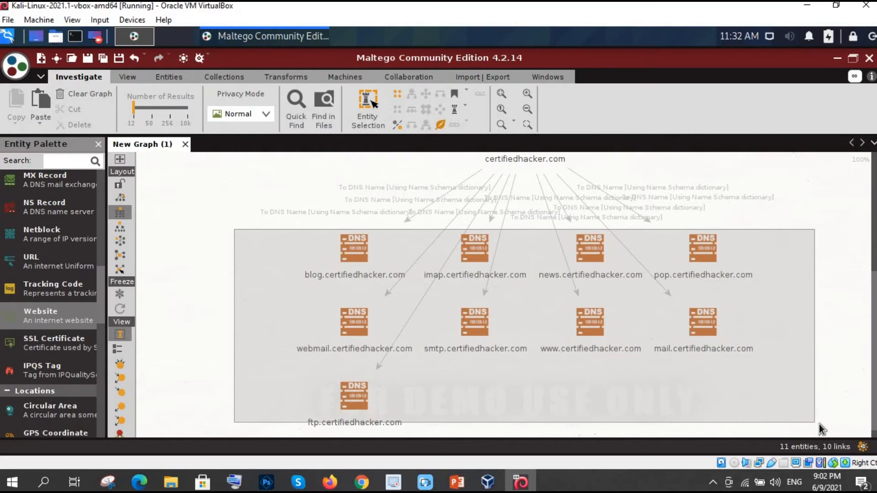
Step: Delete the selected subdomain entities, confirm, and select the certifiedhacker.com domain
click(80, 125)
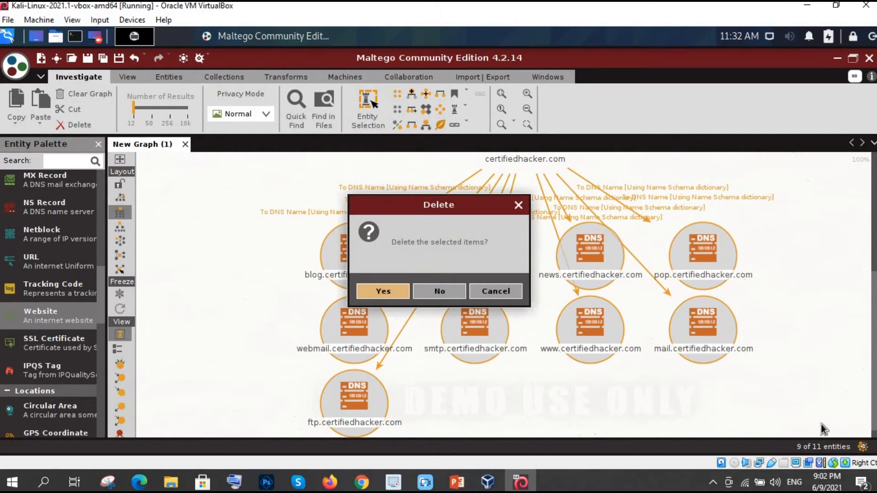
click(382, 291)
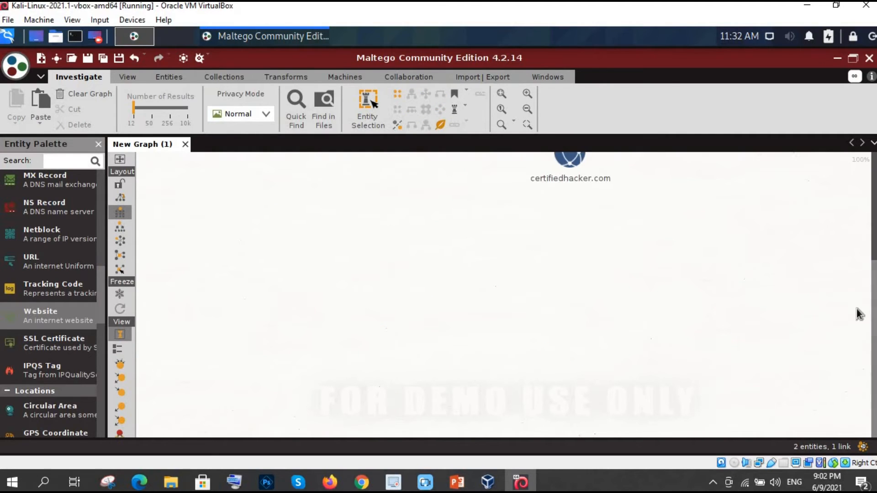
mouse_move(860, 313)
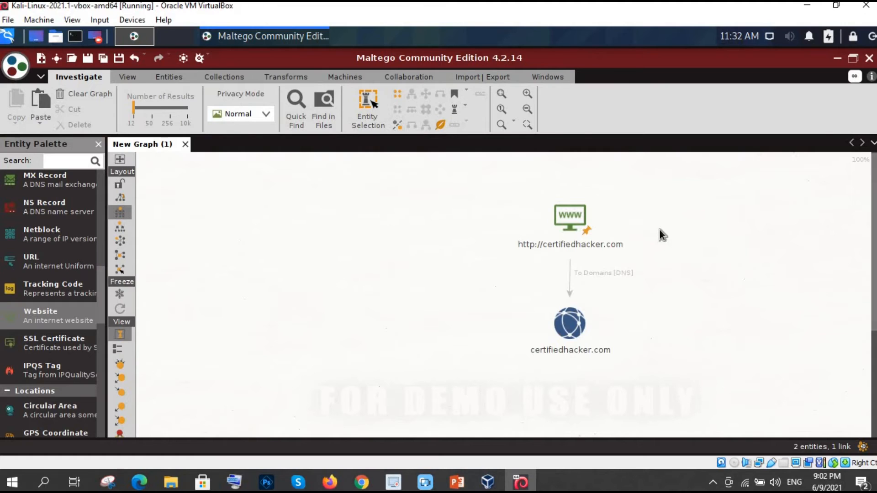
click(570, 323)
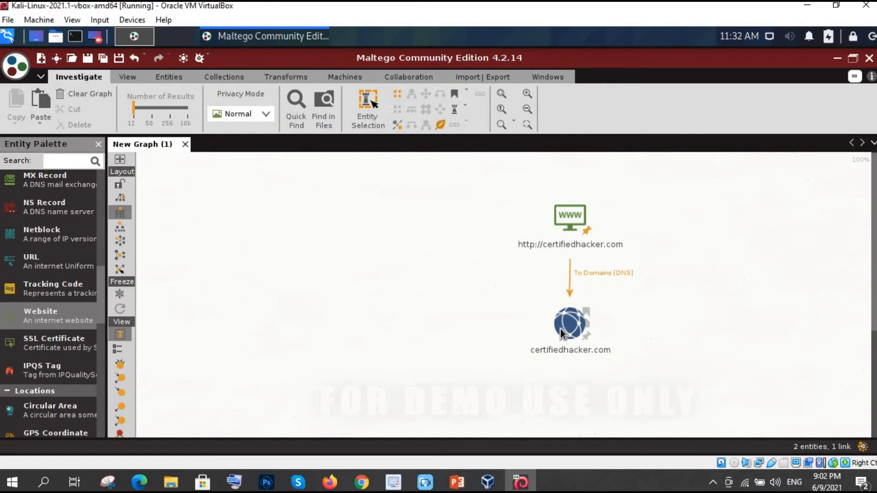
Step: Open the certifiedhacker.com transforms list and scroll it for the SOA lookup
right_click(570, 323)
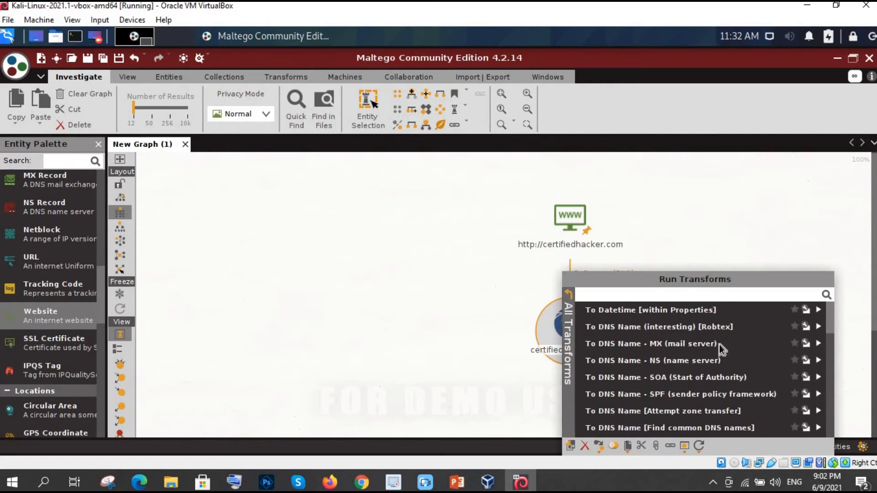
mouse_move(652, 343)
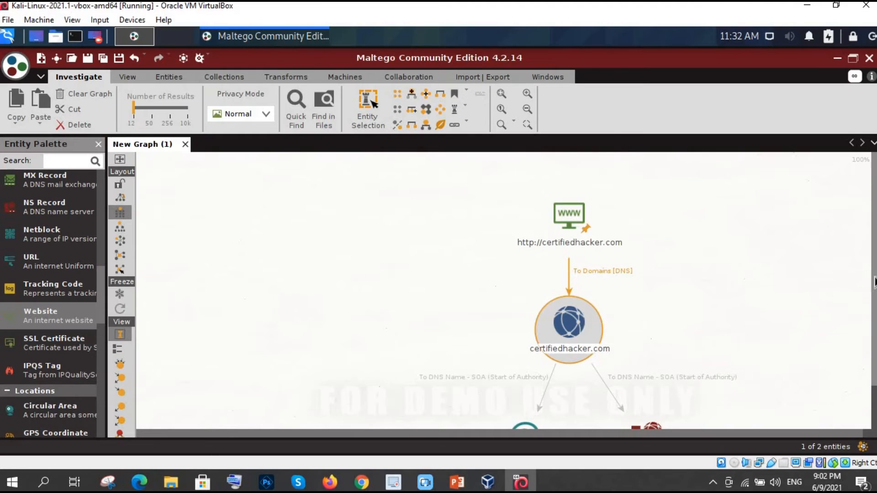
scroll(down, 3)
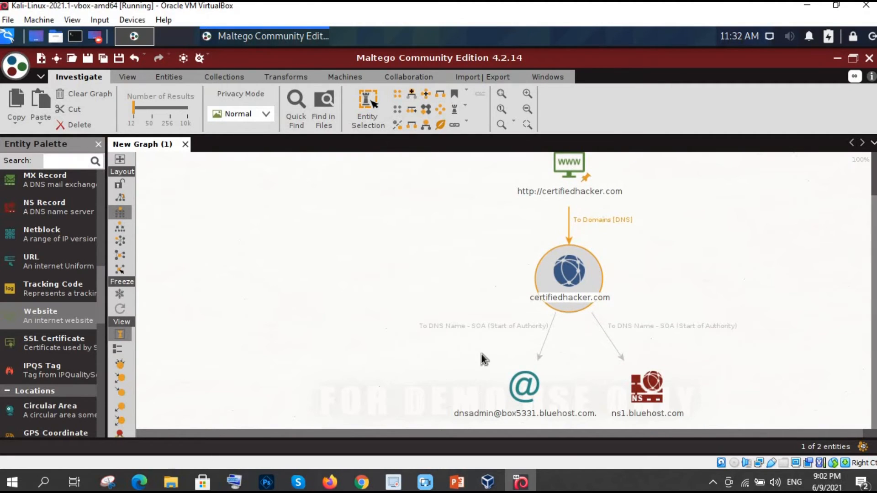
mouse_move(520, 344)
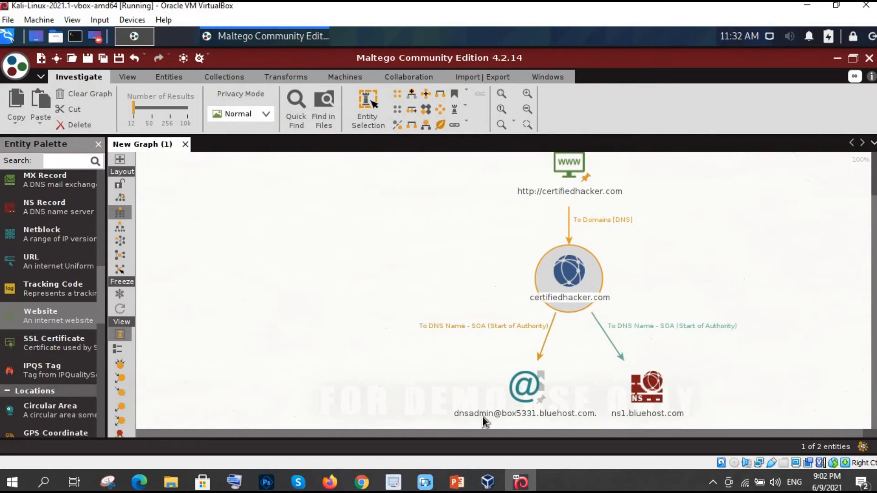
mouse_move(537, 419)
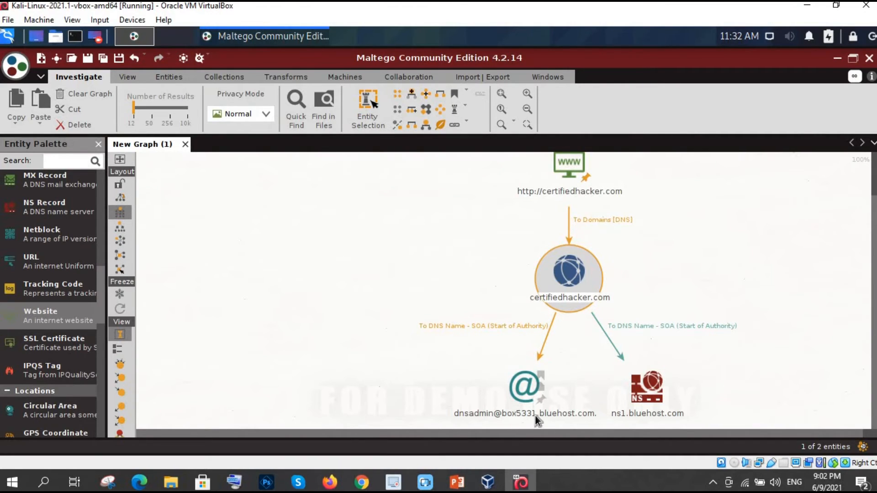
mouse_move(687, 422)
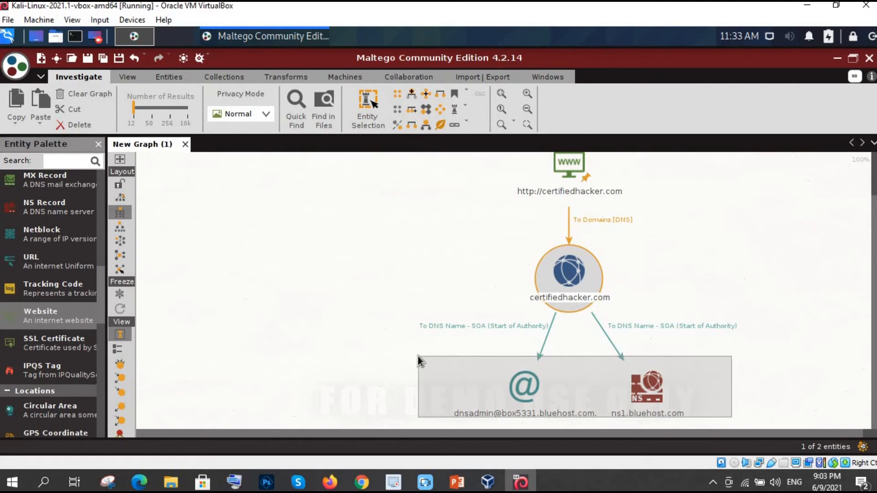
Step: Delete the SOA results and run the MX lookup, selecting mail.certifiedhacker.com
click(81, 125)
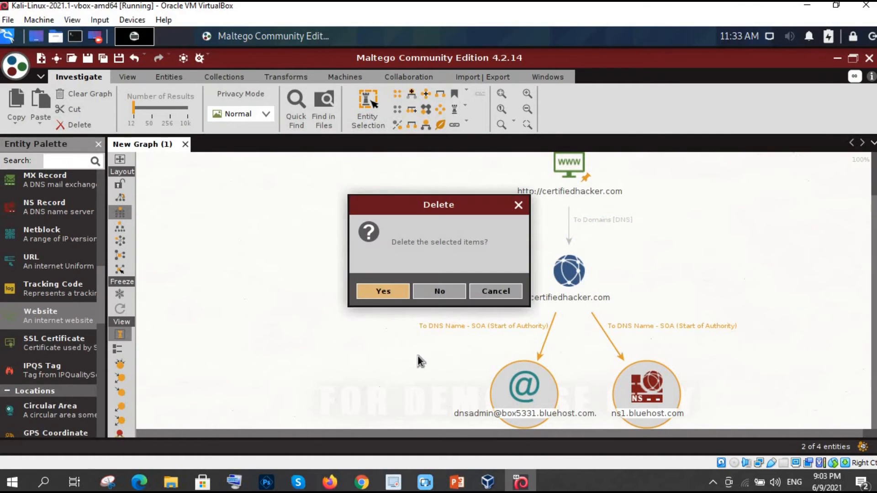
click(382, 291)
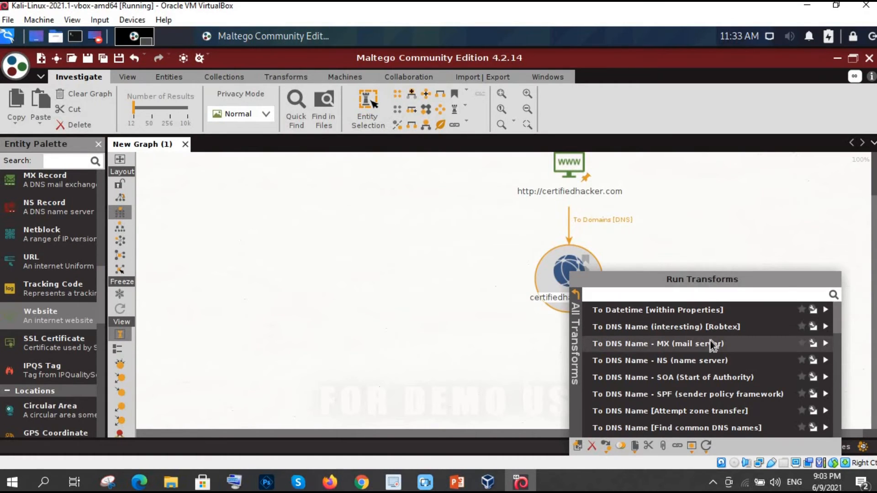
mouse_move(665, 344)
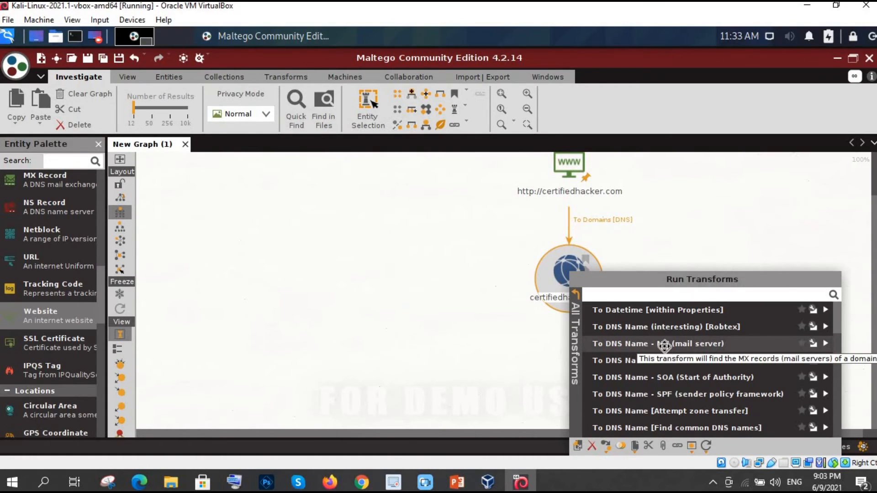
click(658, 344)
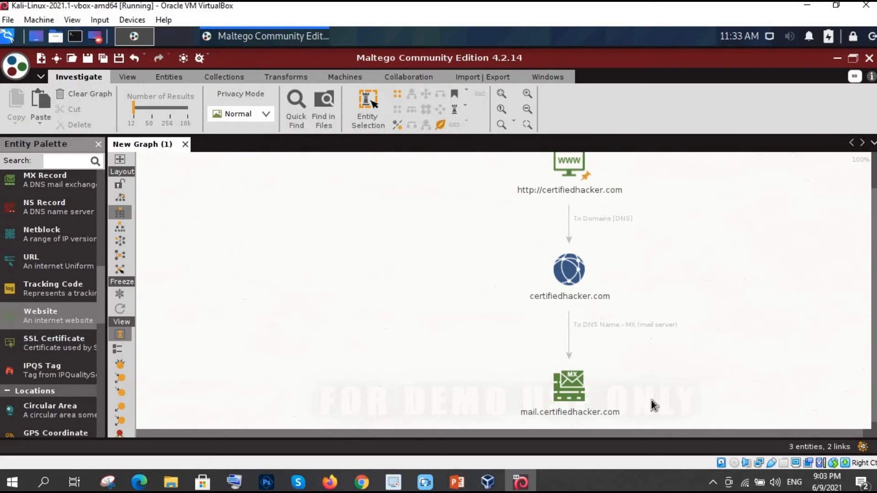
mouse_move(647, 426)
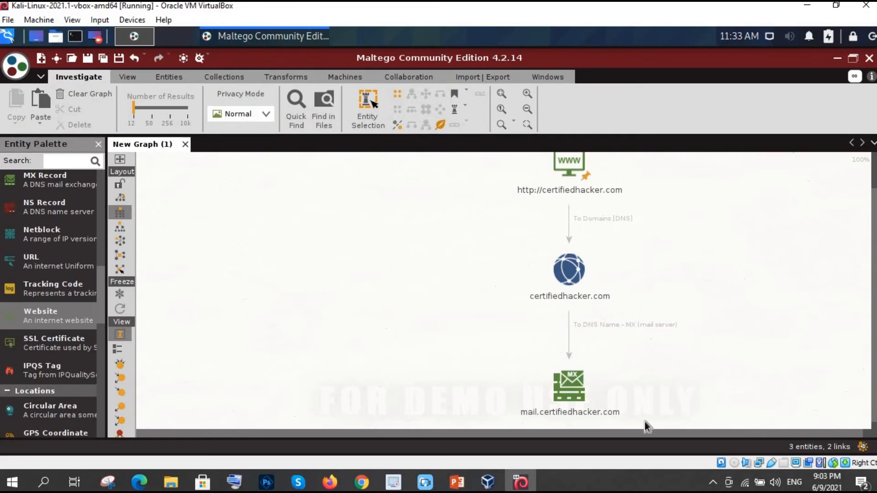
click(569, 389)
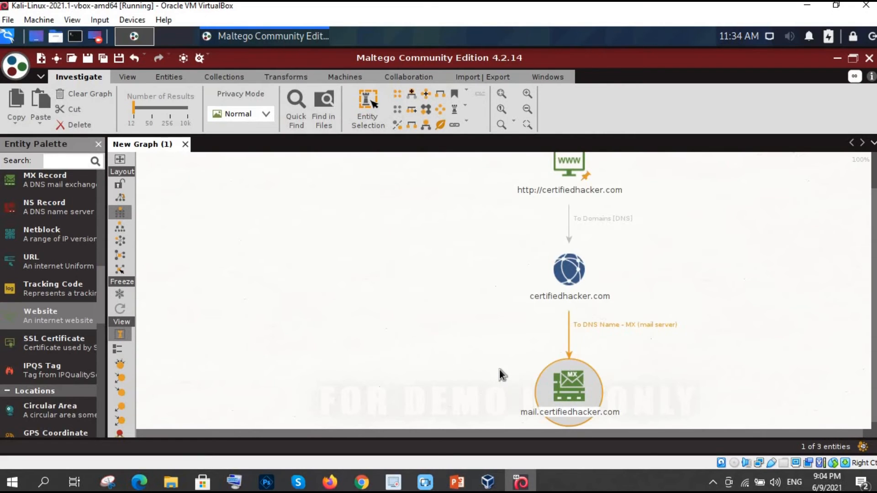
Step: Delete the mail.certifiedhacker.com entity, confirming with Yes
click(81, 125)
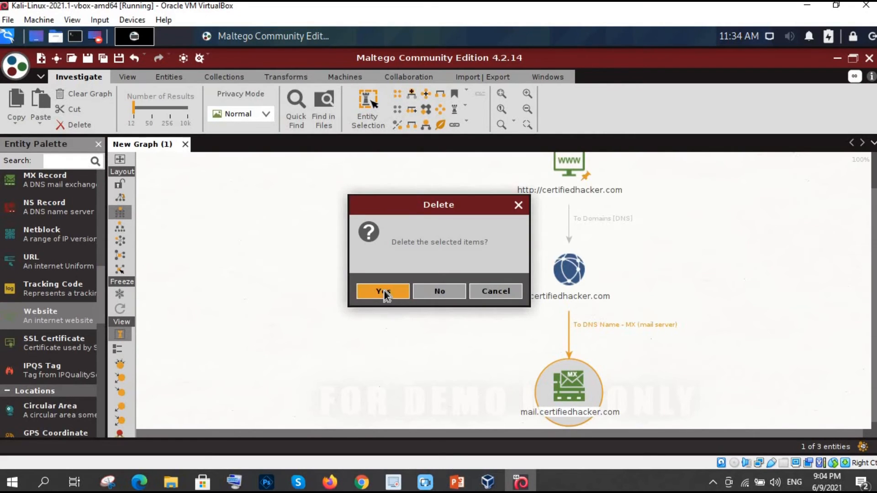
click(382, 291)
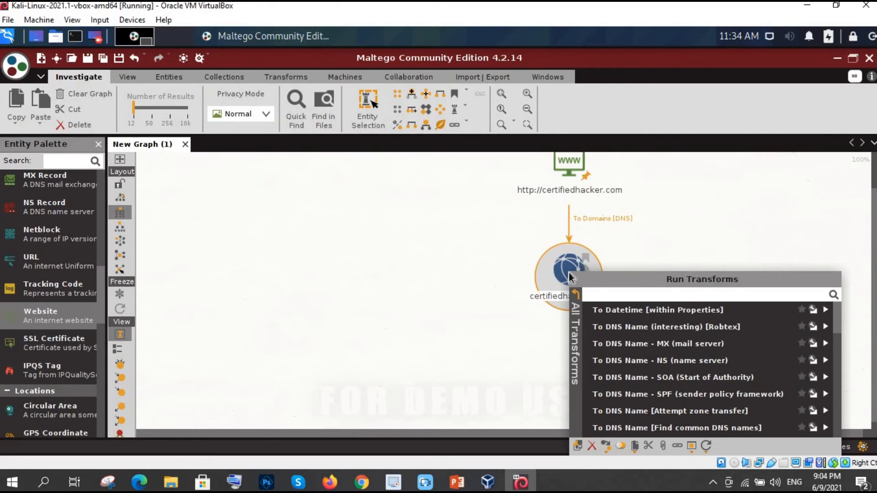
mouse_move(643, 313)
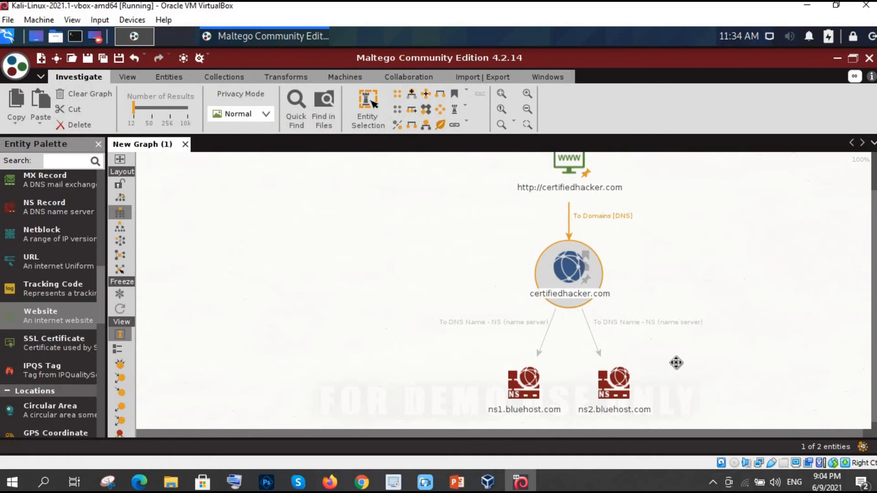
mouse_move(585, 430)
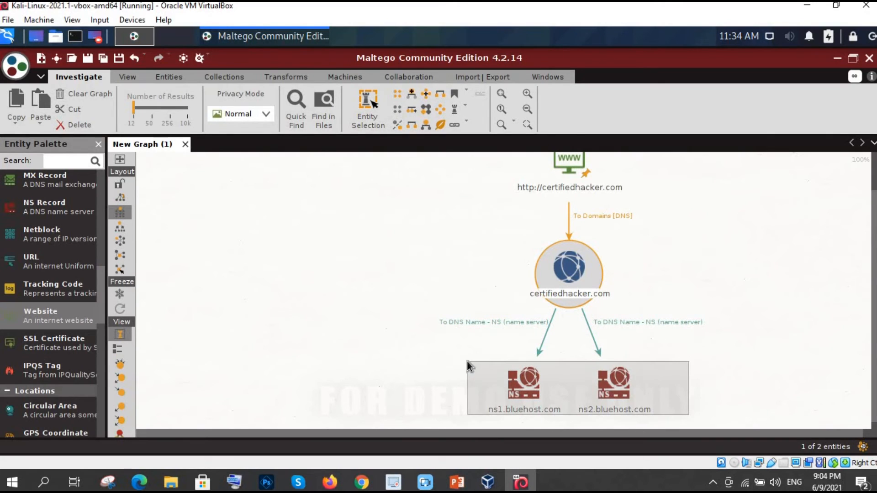
Step: Delete the ns1.bluehost.com and ns2.bluehost.com entities, confirming with Yes
click(80, 125)
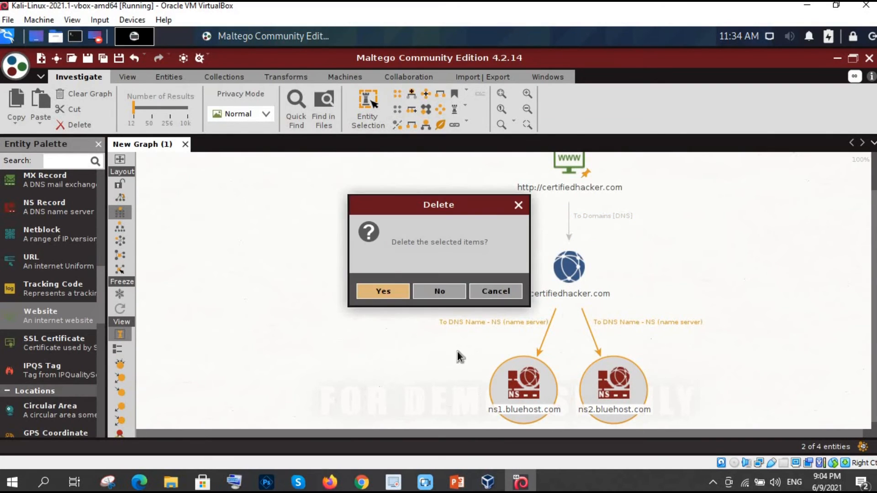
click(382, 291)
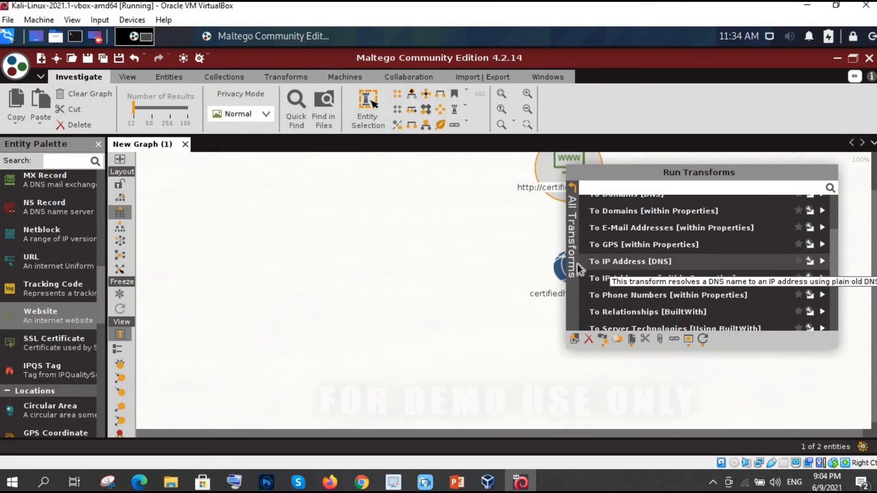
mouse_move(461, 247)
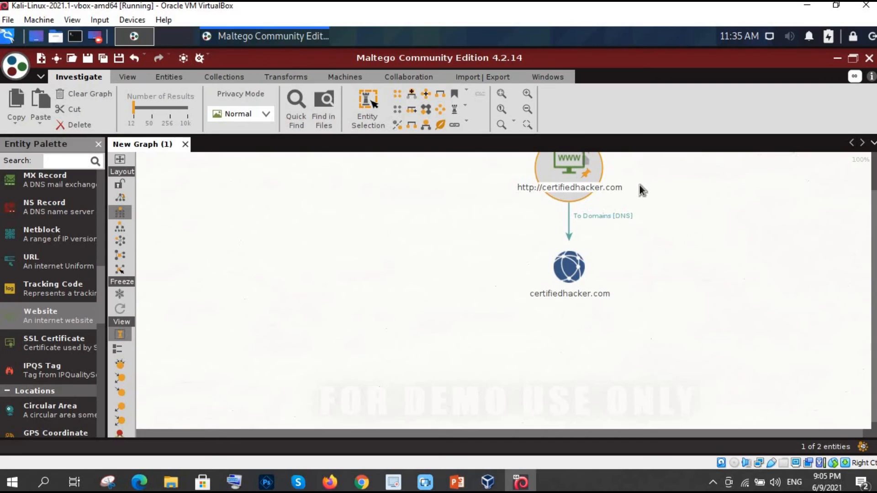
mouse_move(638, 217)
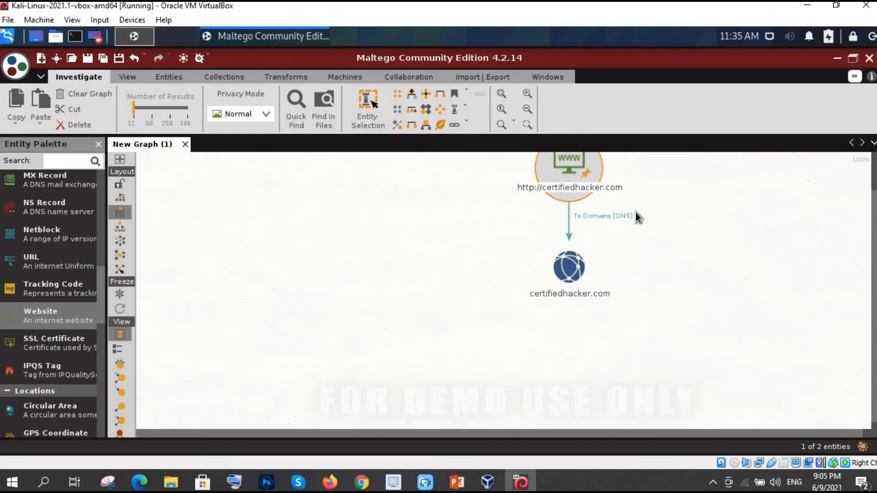
mouse_move(637, 211)
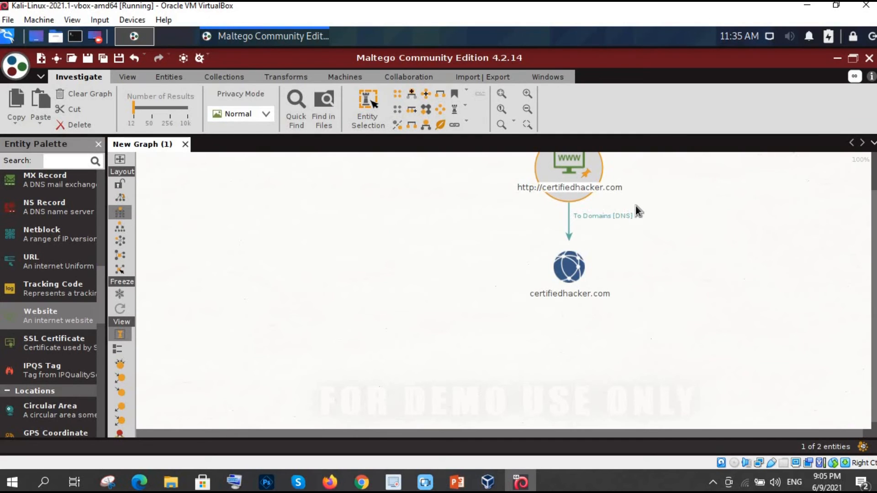
click(569, 267)
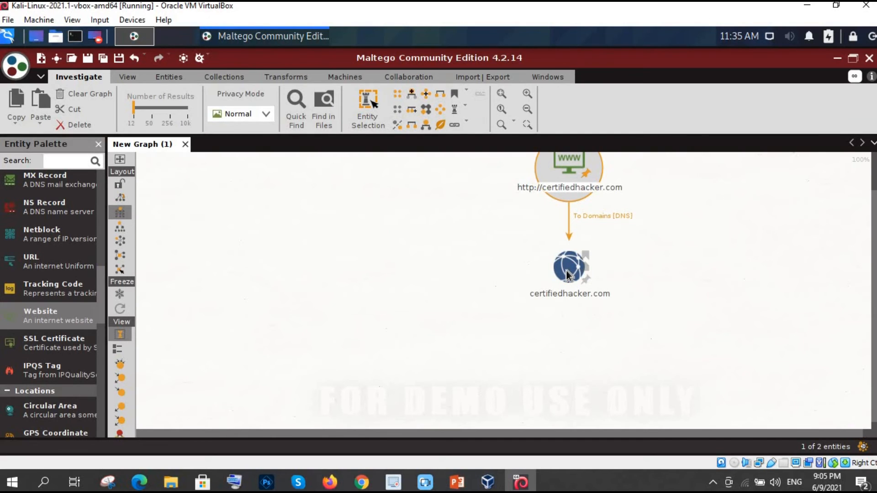
right_click(569, 267)
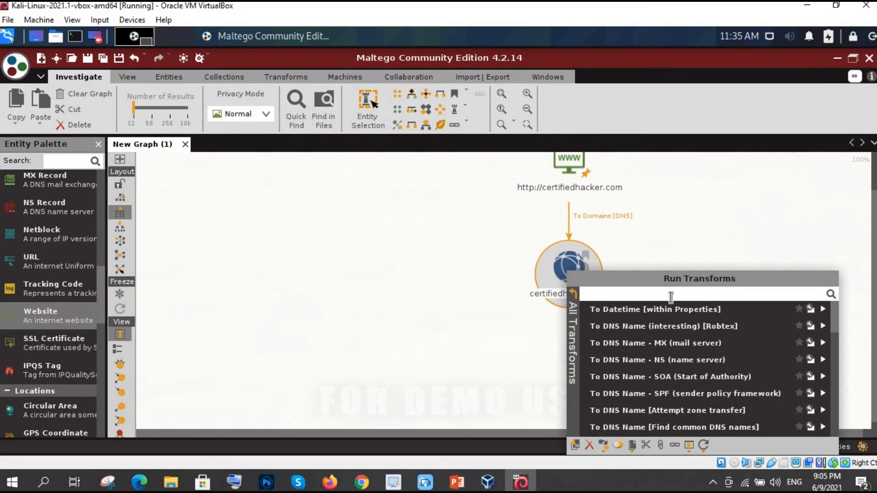
scroll(down, 3)
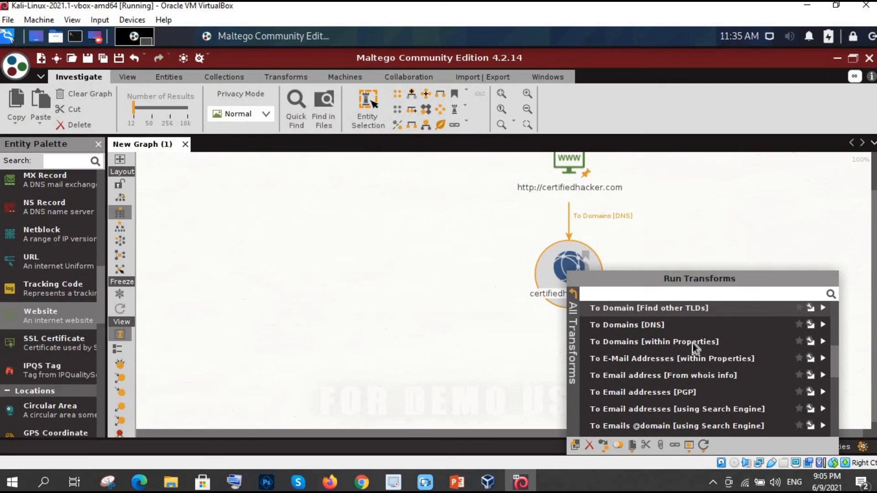
mouse_move(682, 327)
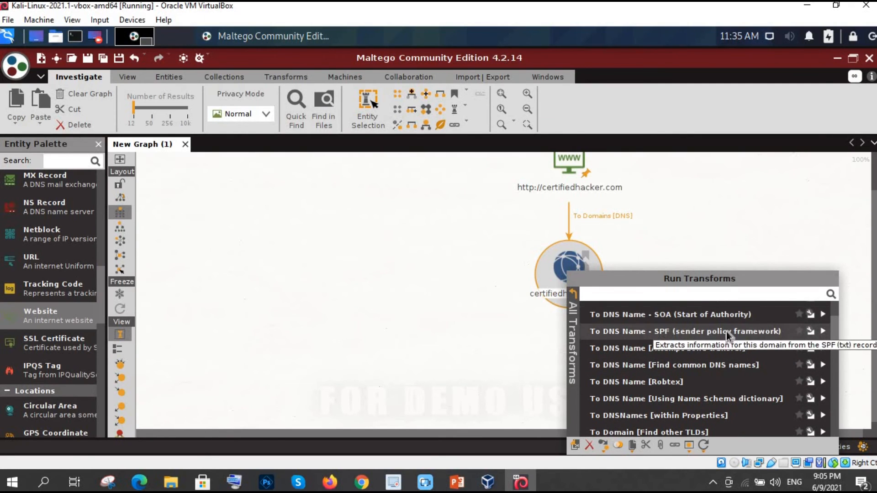
scroll(down, 3)
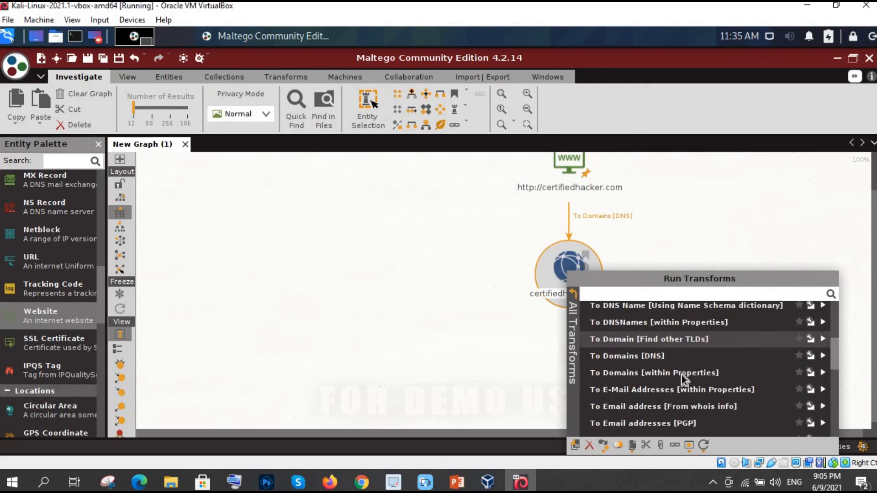
scroll(down, 3)
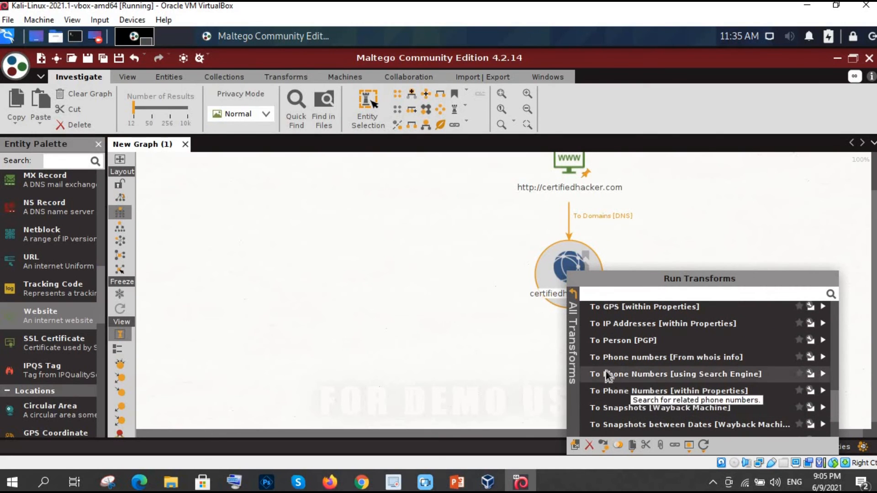
mouse_move(623, 374)
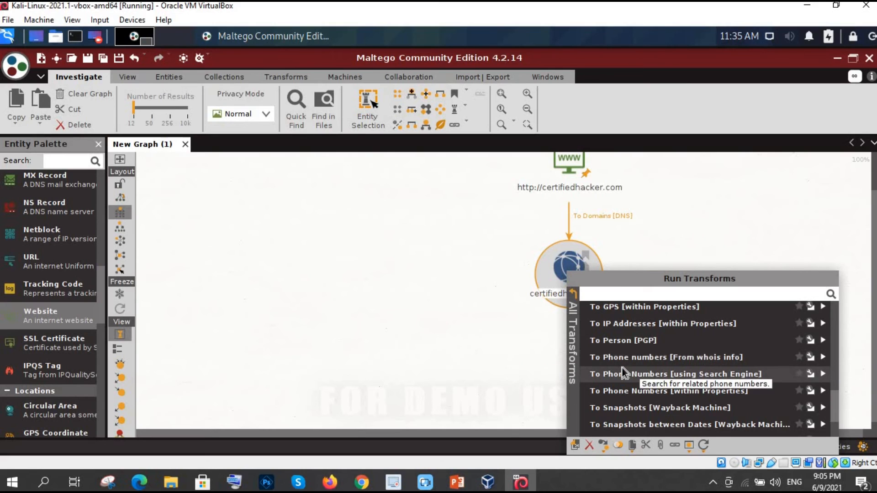
scroll(down, 3)
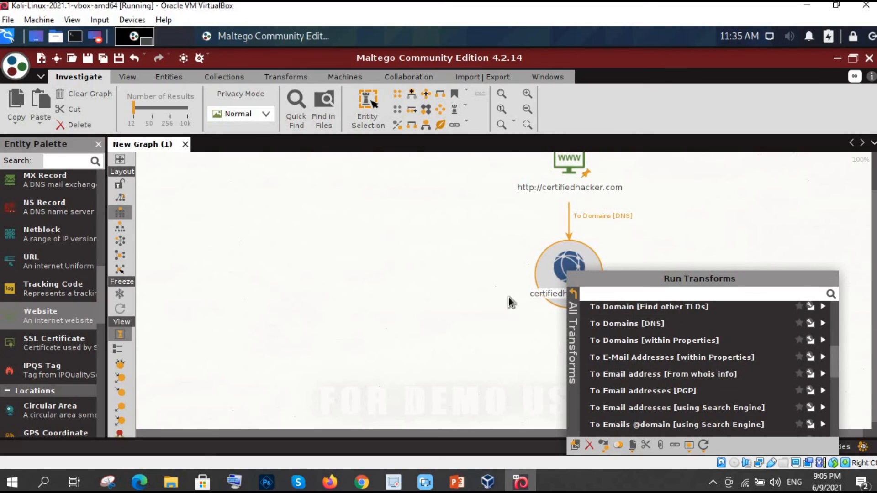
mouse_move(442, 287)
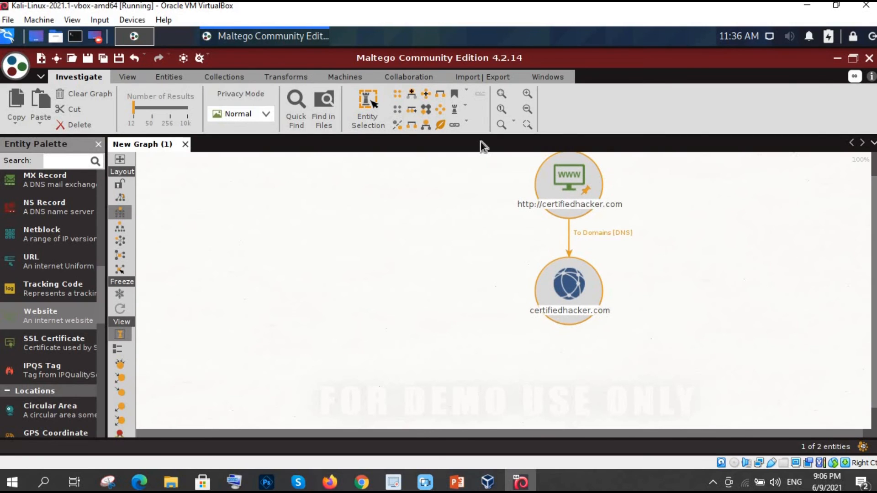
Step: Delete the website and certifiedhacker.com entities, then scroll the Entity Palette to Personal
click(81, 125)
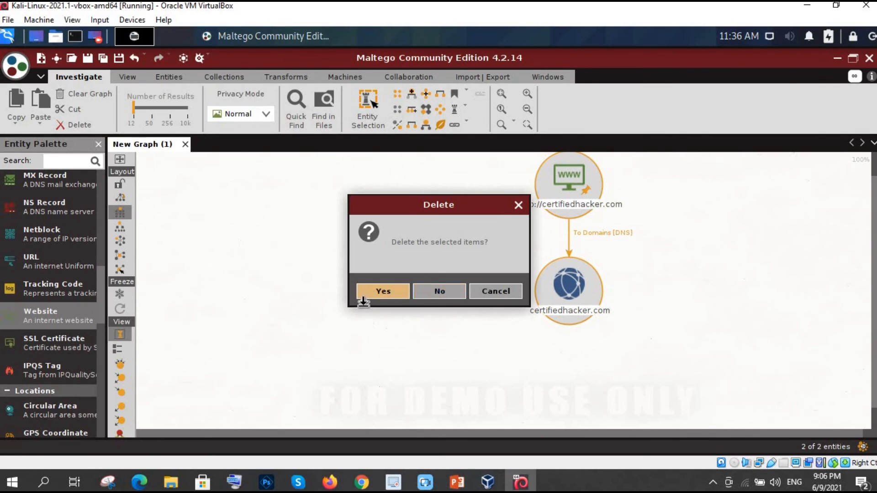
click(382, 290)
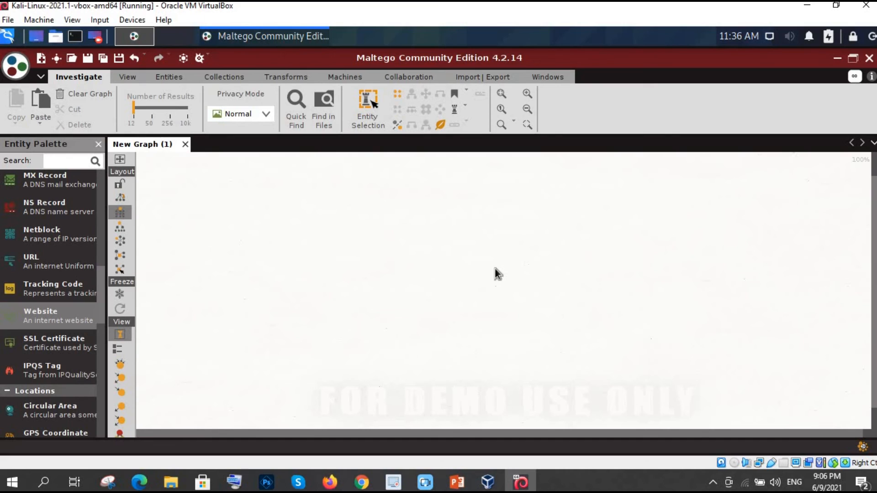
mouse_move(468, 302)
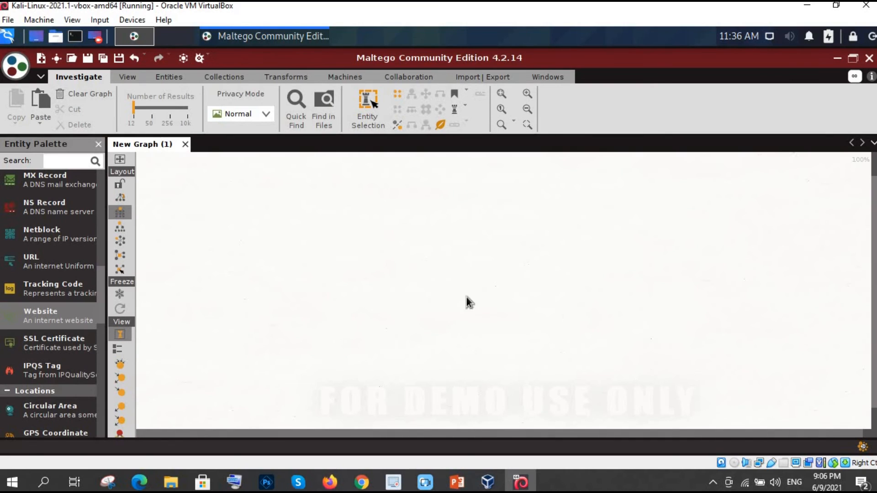
mouse_move(91, 311)
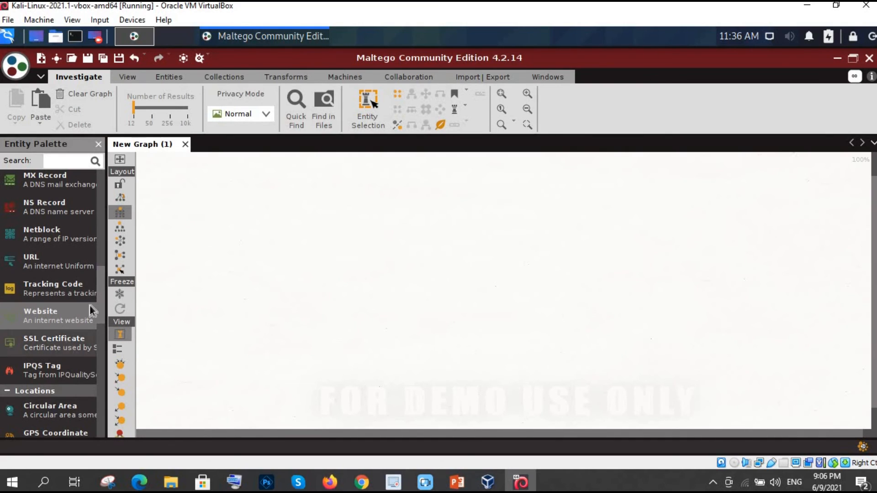
scroll(down, 3)
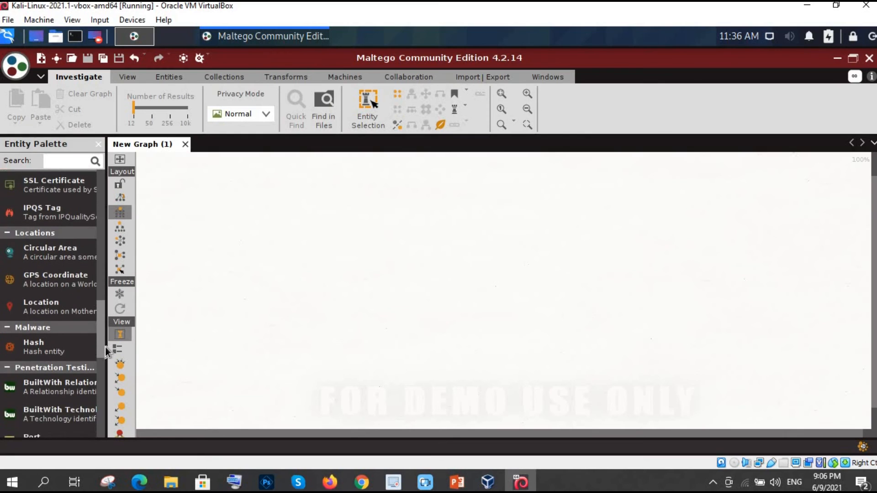
scroll(down, 3)
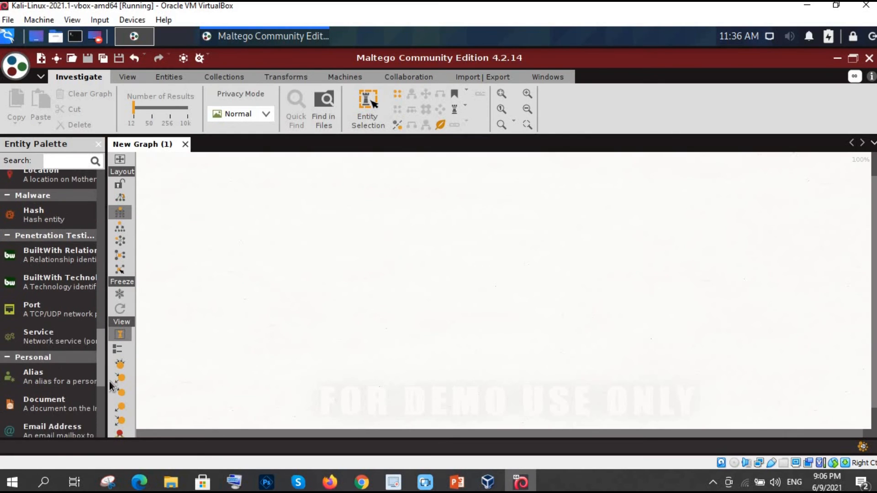
scroll(down, 3)
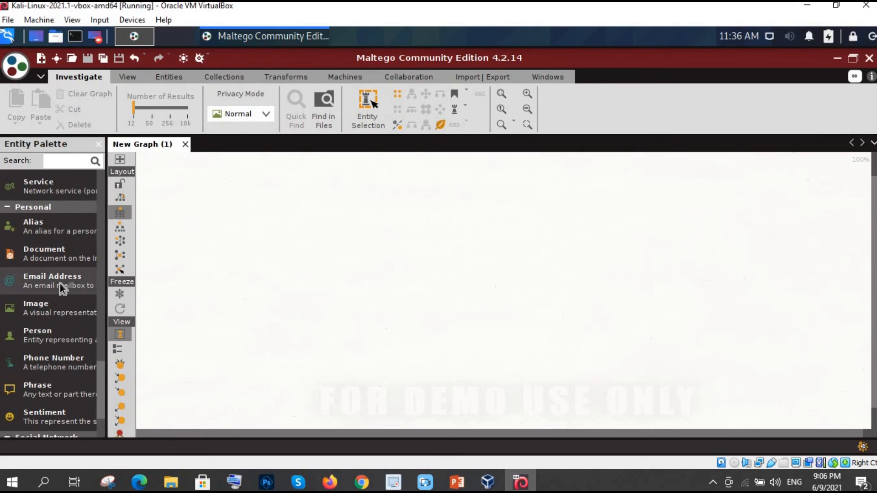
drag(52, 280, 486, 218)
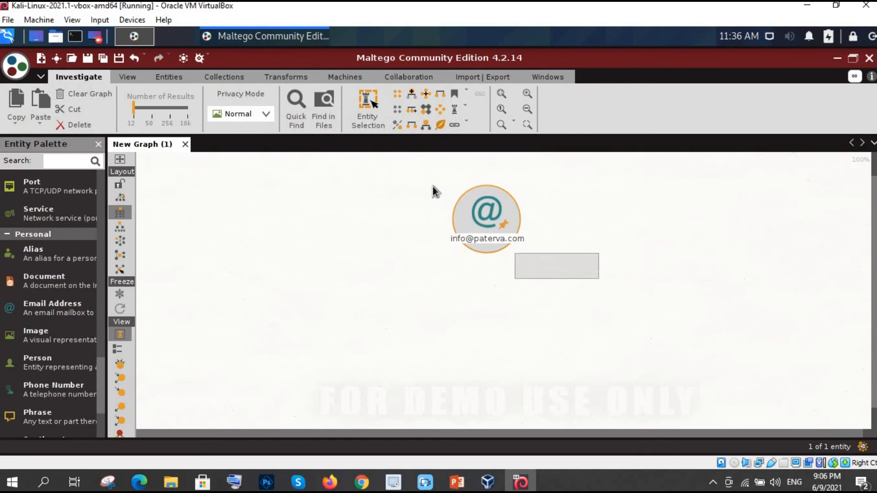
click(80, 124)
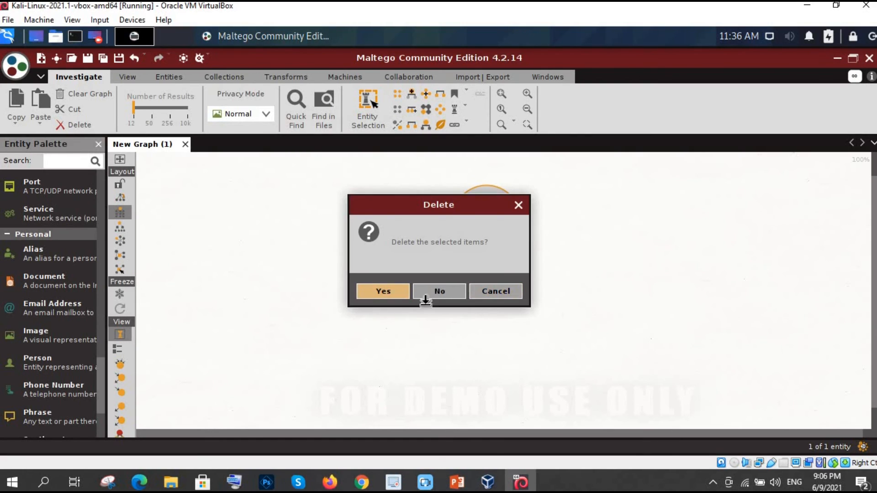
click(383, 291)
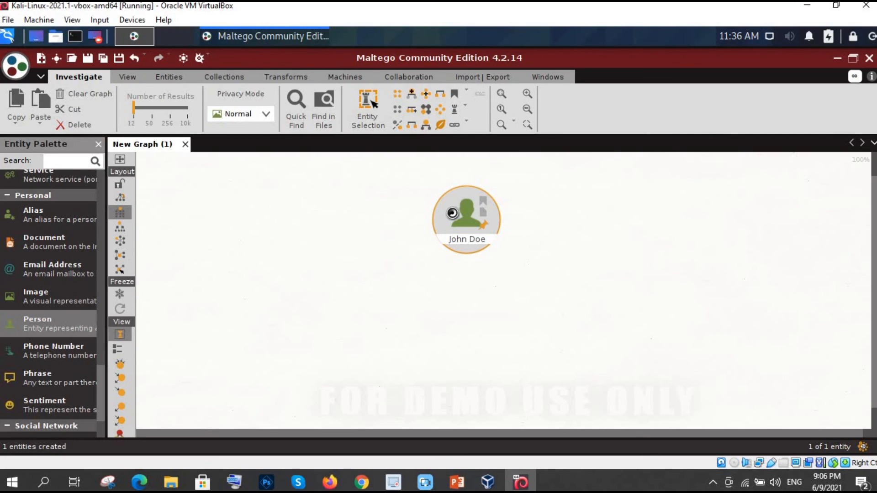
right_click(466, 213)
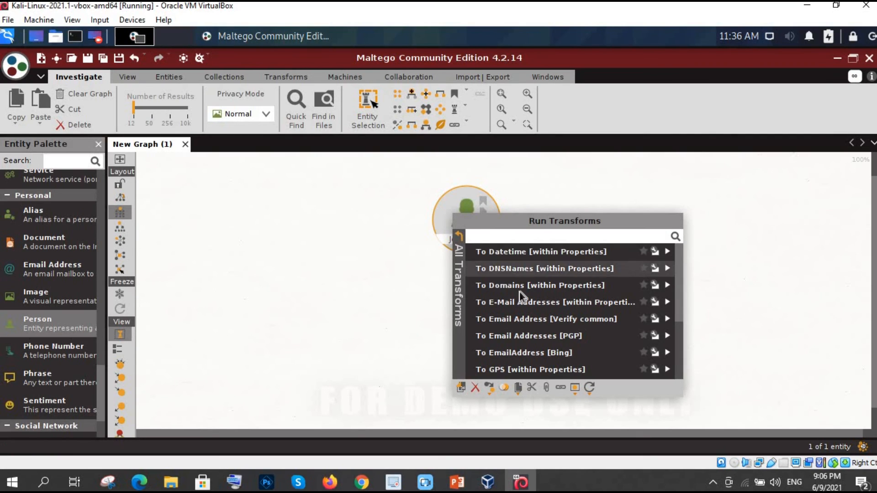
scroll(down, 3)
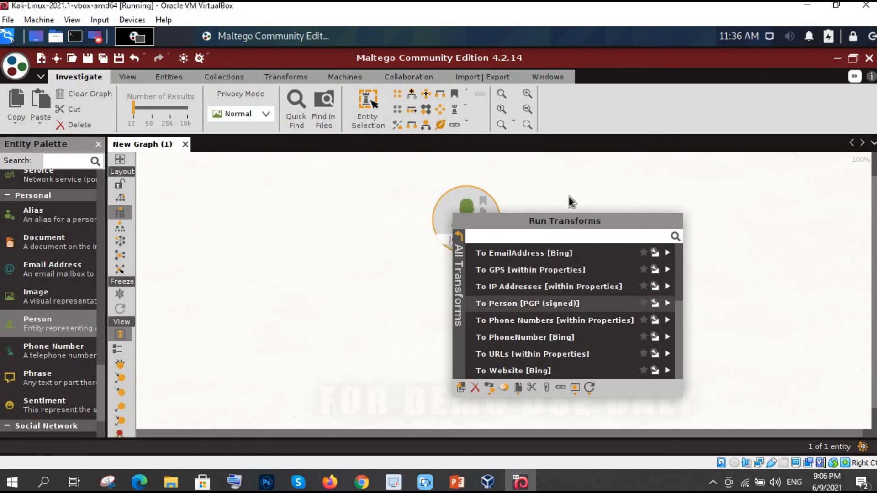
mouse_move(366, 289)
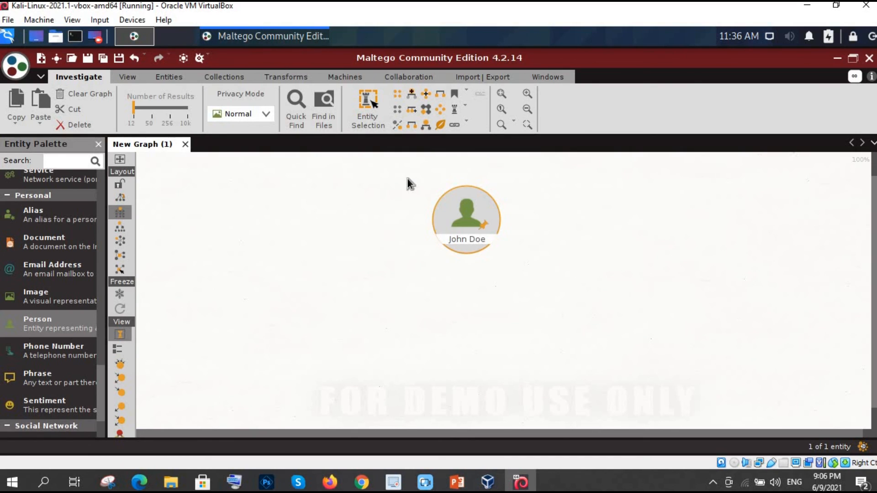
click(80, 124)
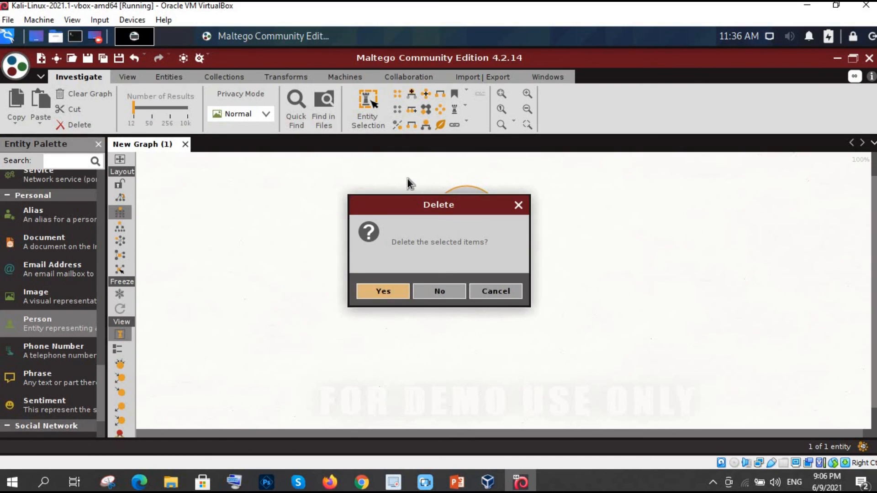
mouse_move(472, 217)
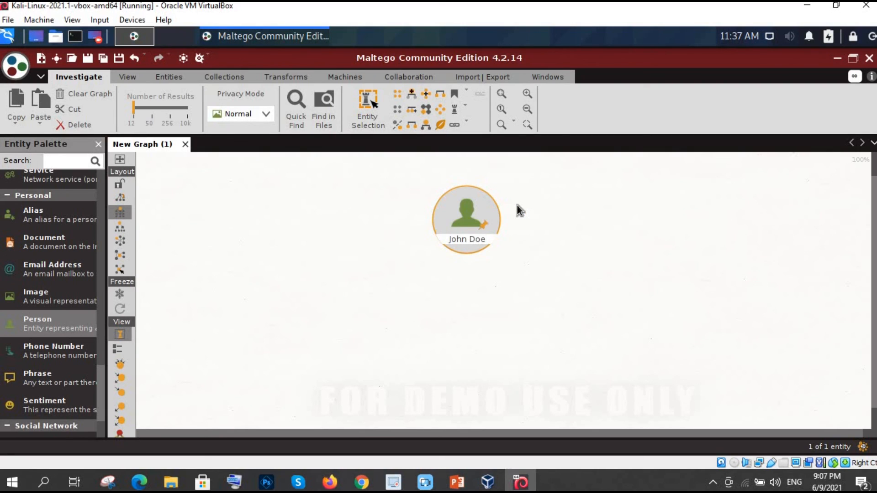
mouse_move(538, 238)
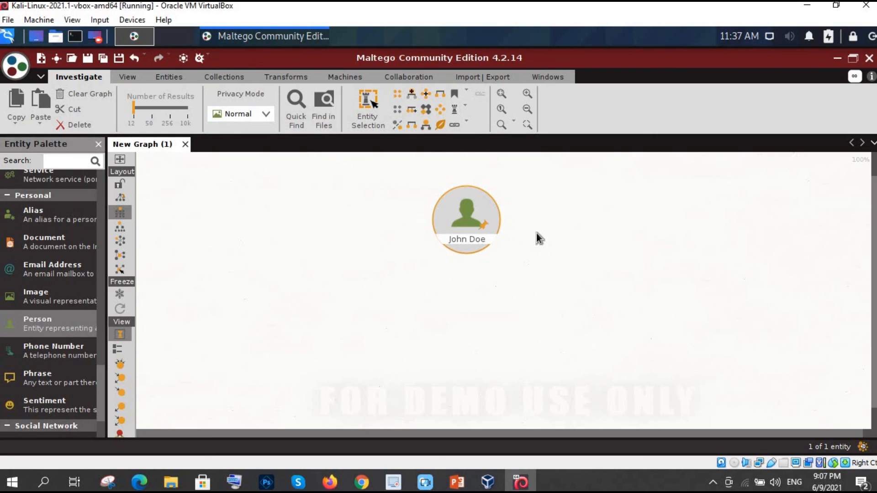
mouse_move(418, 192)
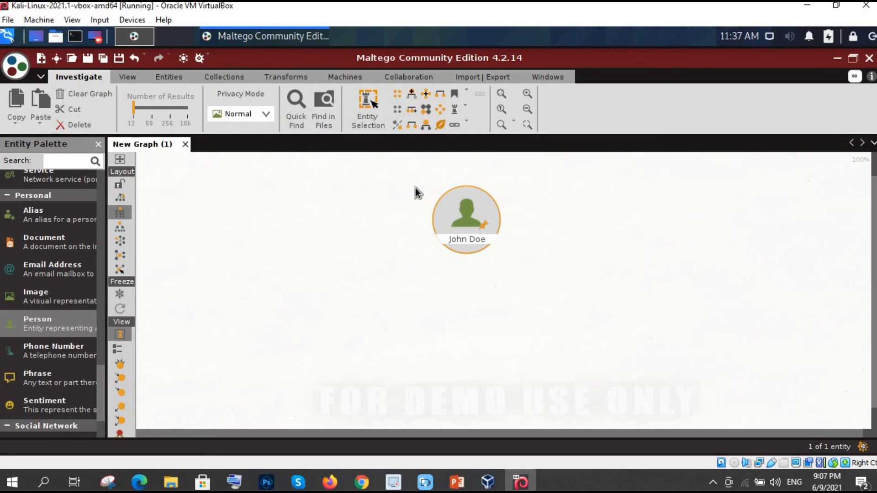
click(80, 125)
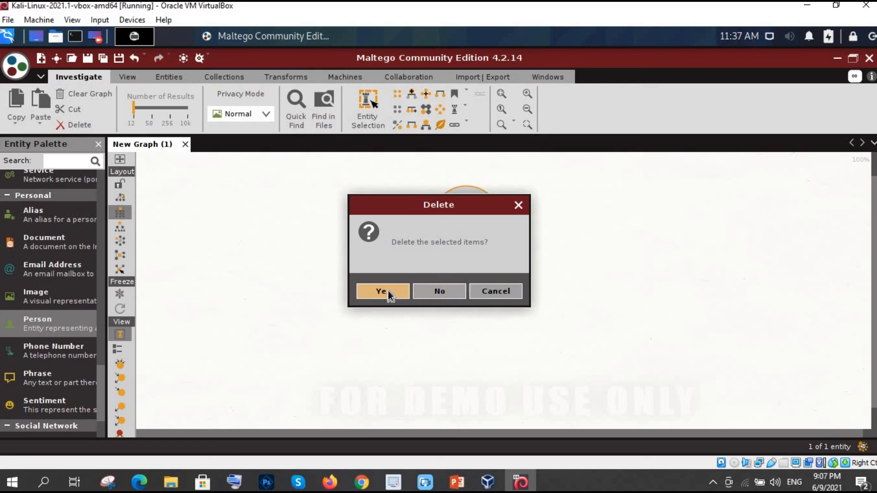
click(382, 291)
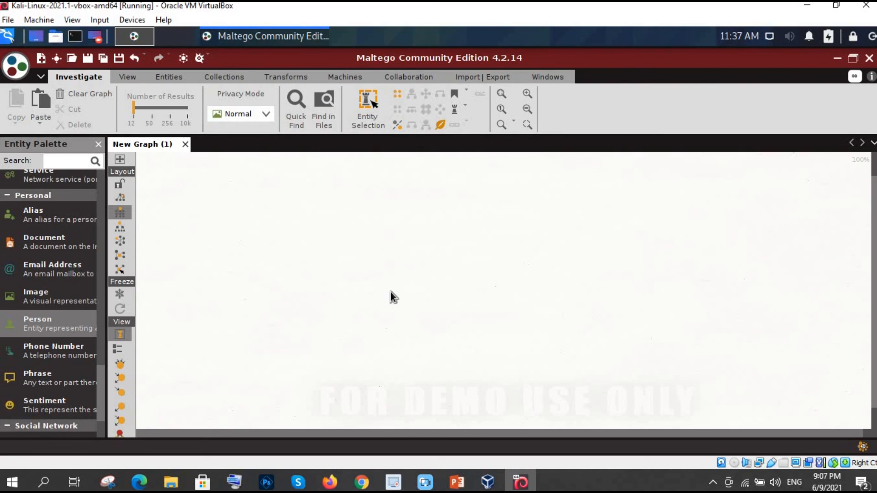
mouse_move(484, 371)
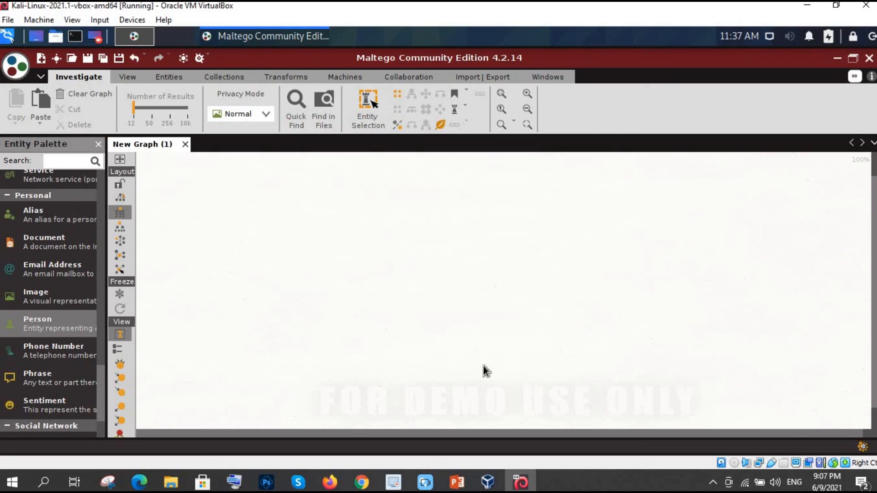
mouse_move(697, 197)
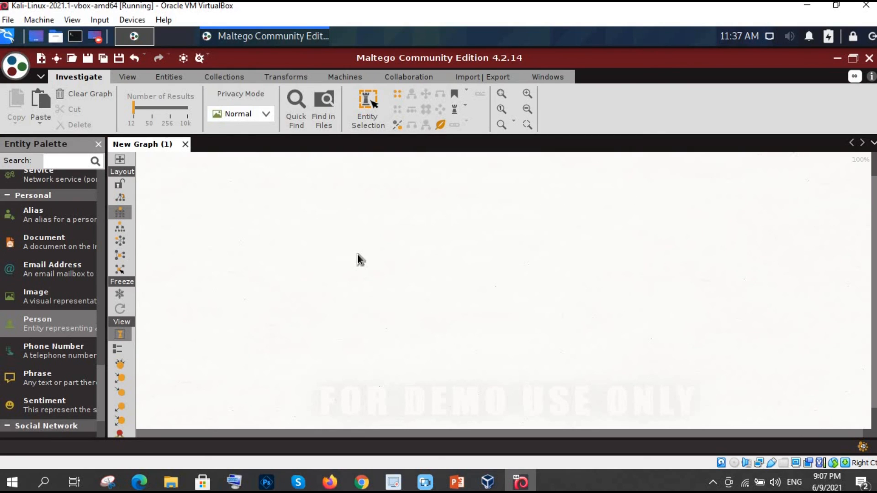
mouse_move(413, 247)
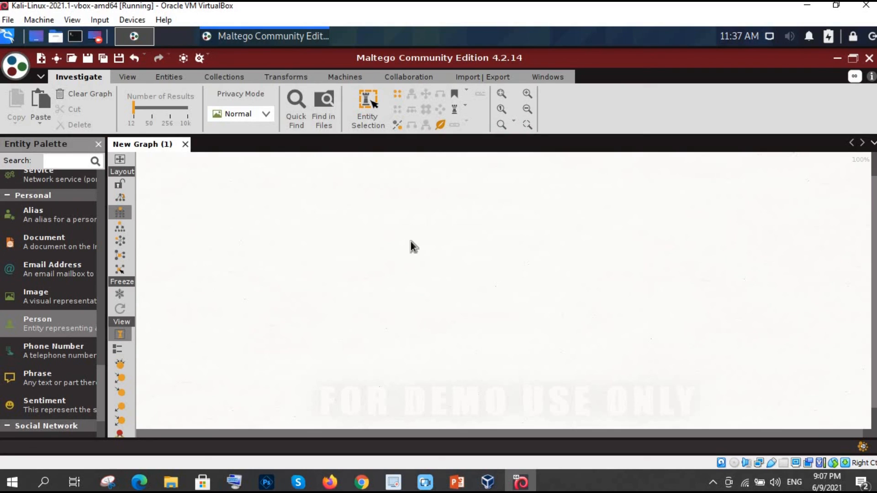
mouse_move(403, 183)
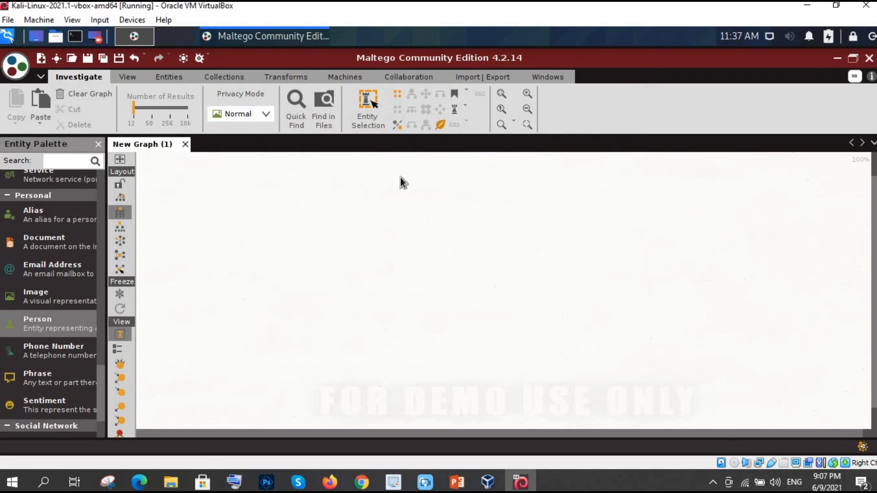
mouse_move(347, 201)
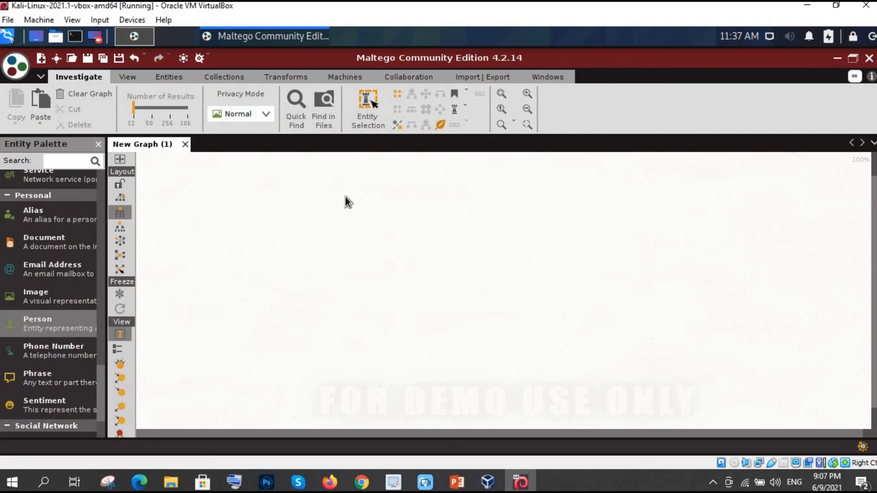
mouse_move(463, 369)
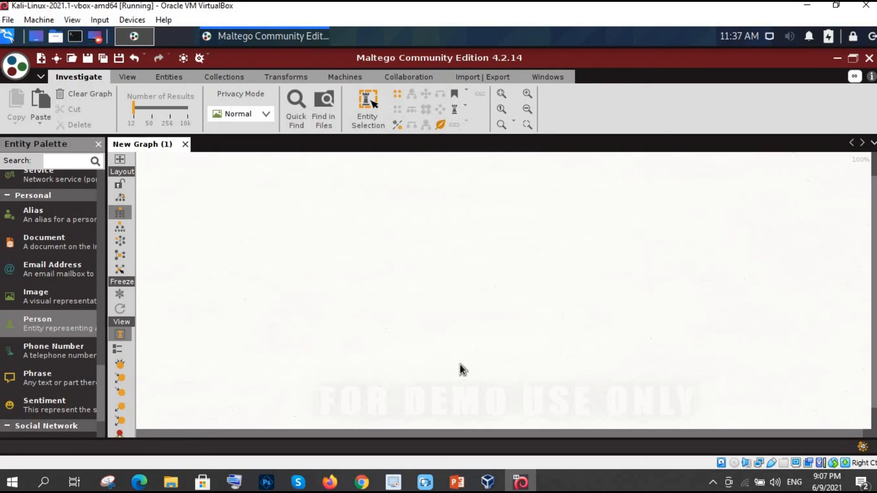
mouse_move(475, 187)
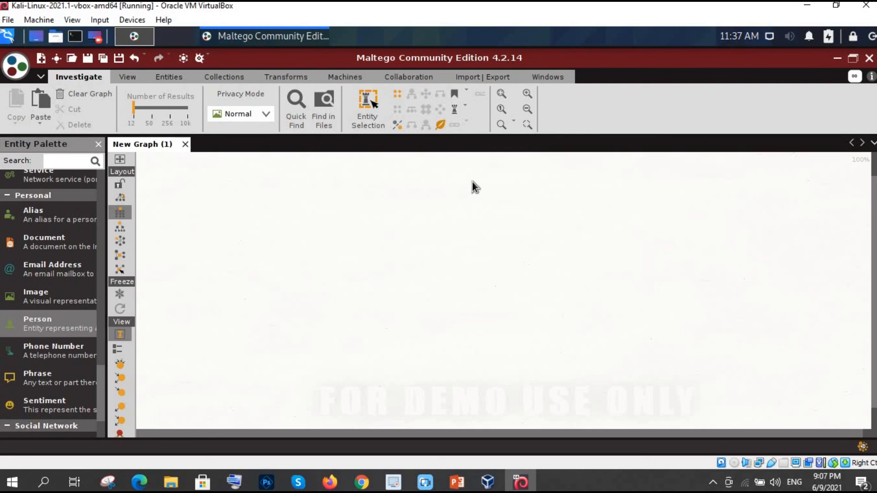
mouse_move(426, 321)
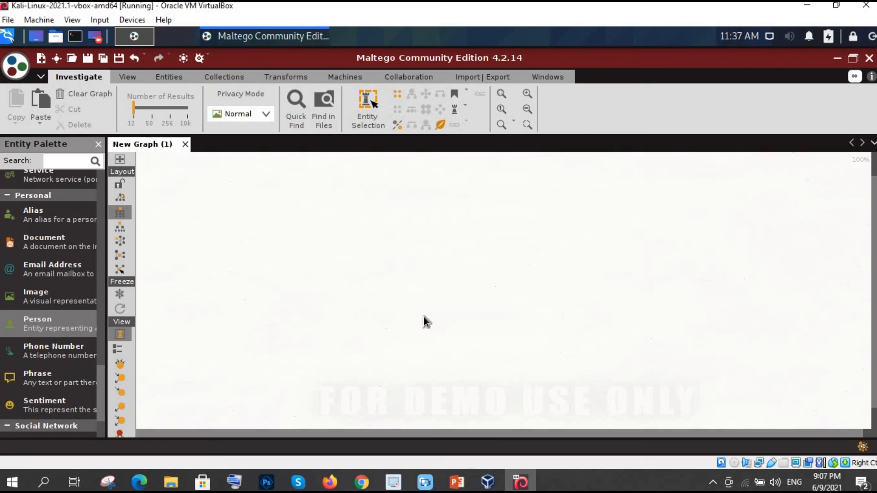